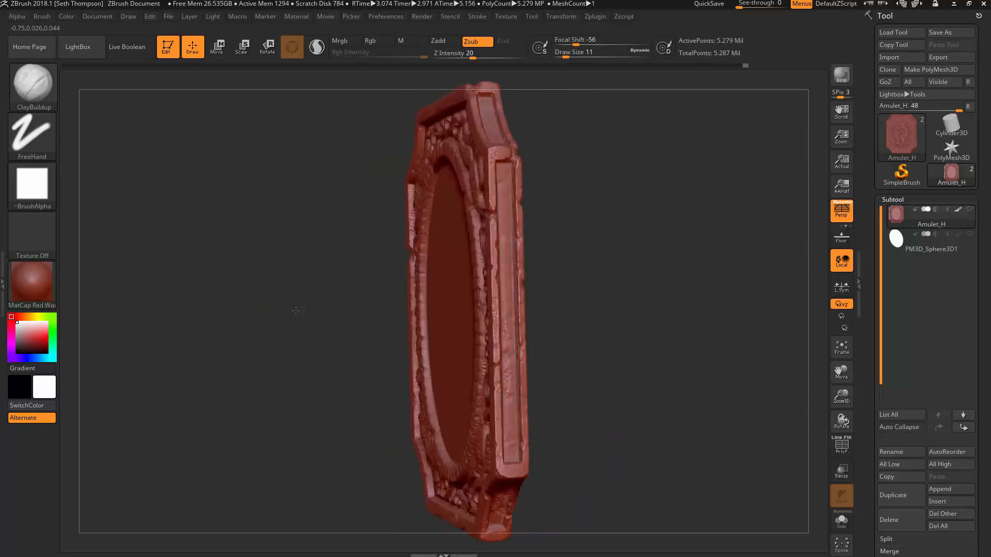
Turn the amulet to front view and expand the UV Master plugin in the ZPlugin menu
{"action": "left_click_drag", "start_coordinate": [295, 311], "coordinate": [671, 239]}
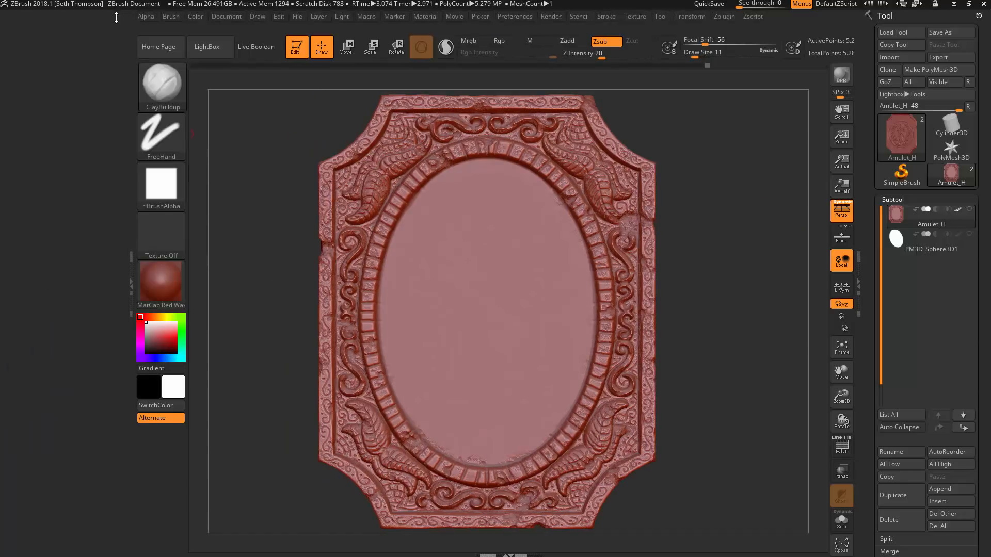
{"action": "left_click", "coordinate": [725, 16]}
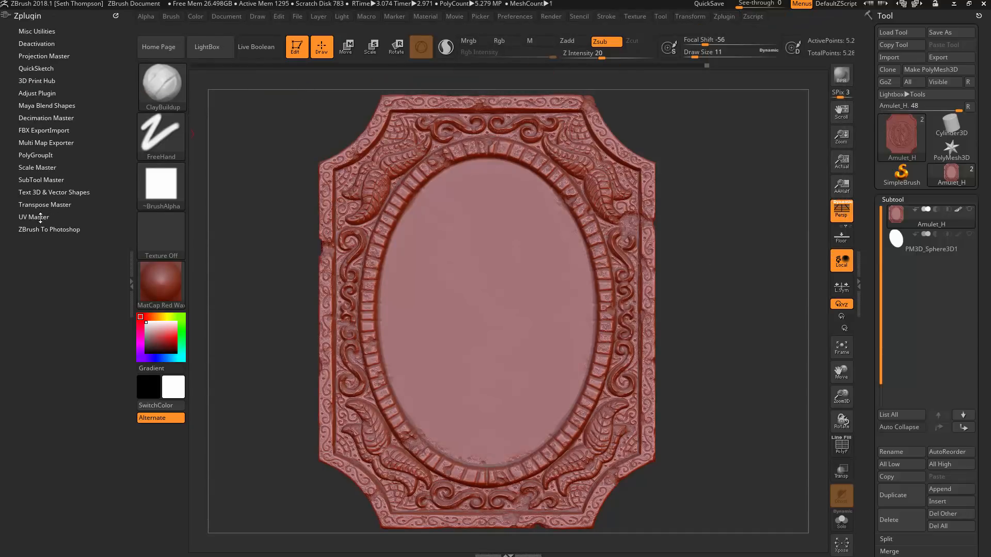
{"action": "left_click", "coordinate": [34, 217]}
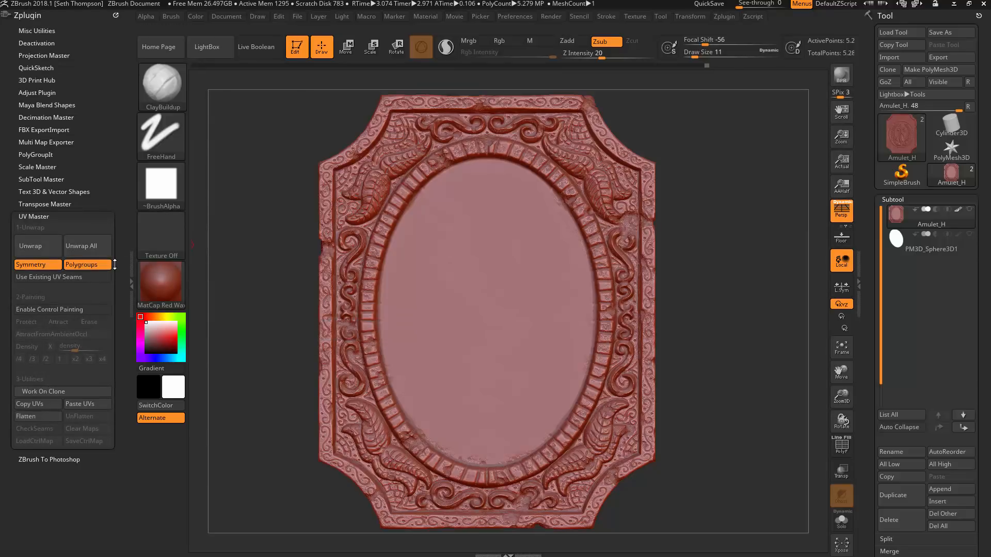
{"action": "mouse_move", "coordinate": [47, 394]}
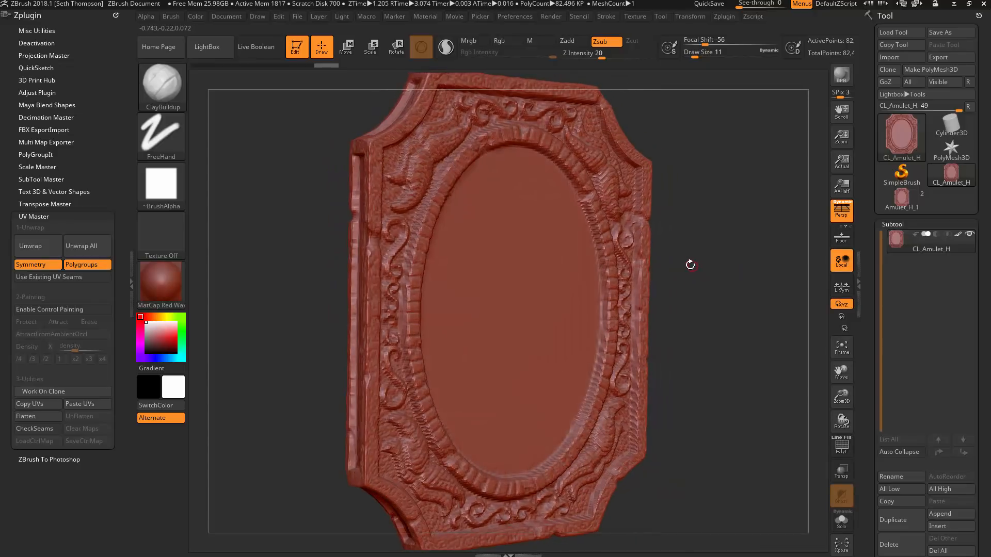
{"action": "mouse_move", "coordinate": [27, 416]}
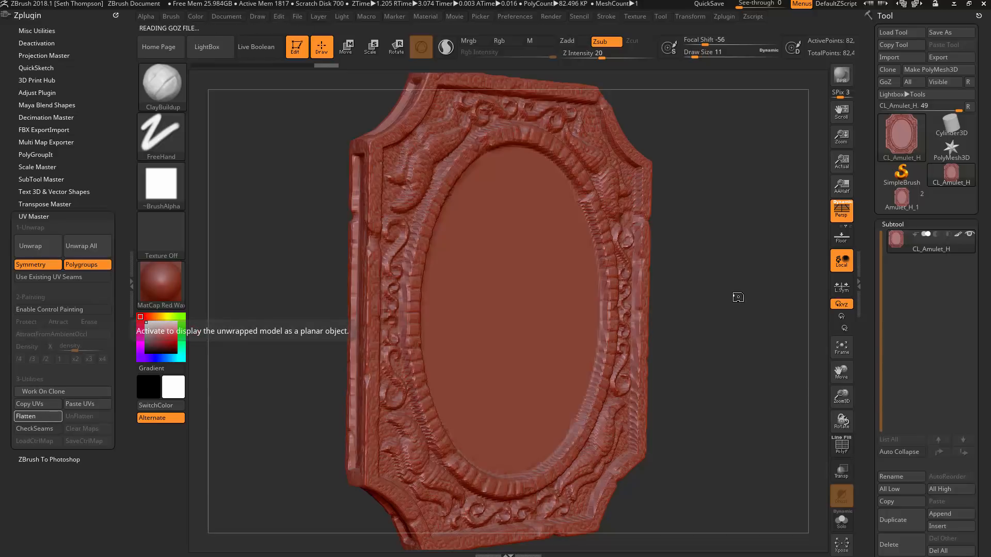
{"action": "left_click", "coordinate": [31, 416]}
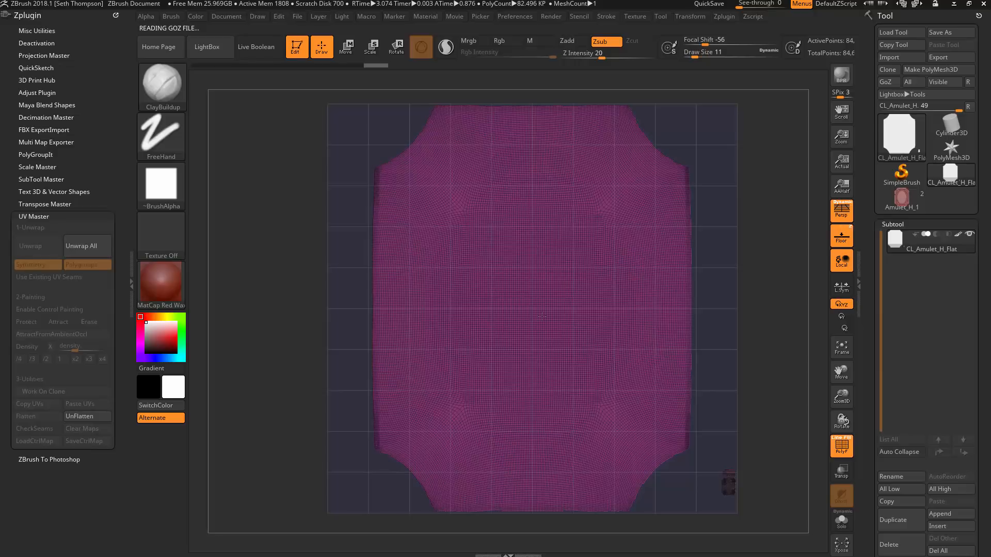
{"action": "mouse_move", "coordinate": [499, 222]}
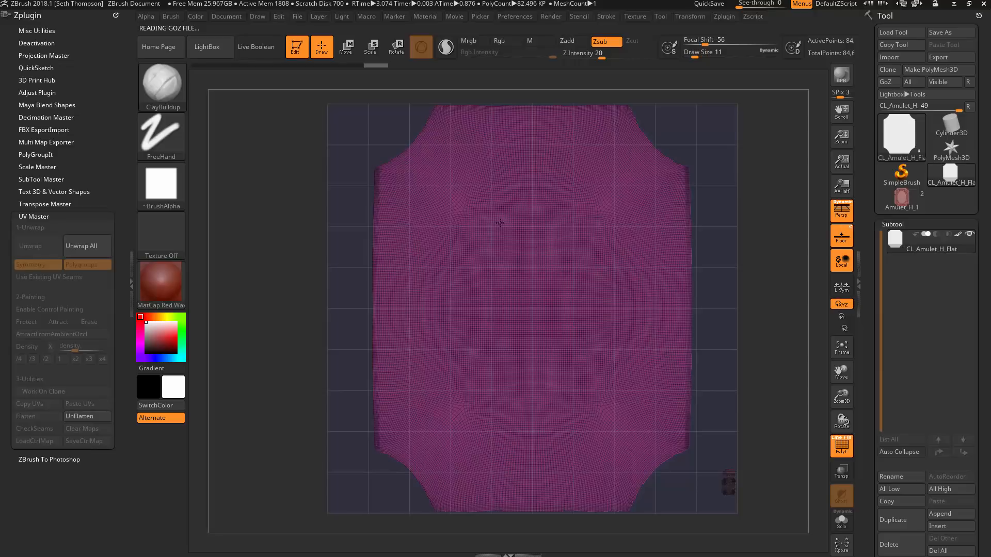
{"action": "mouse_move", "coordinate": [160, 417]}
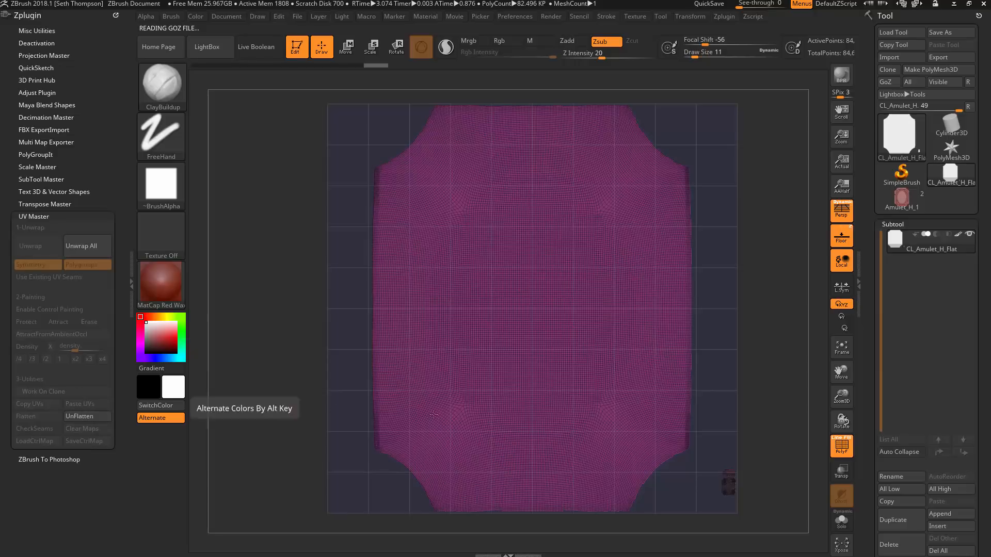
{"action": "mouse_move", "coordinate": [569, 267]}
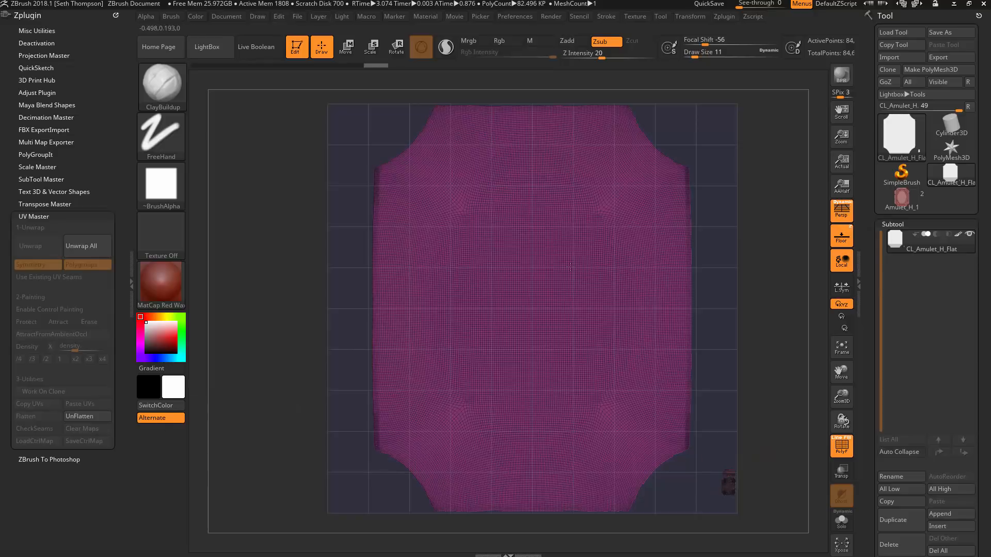
{"action": "left_click", "coordinate": [79, 404]}
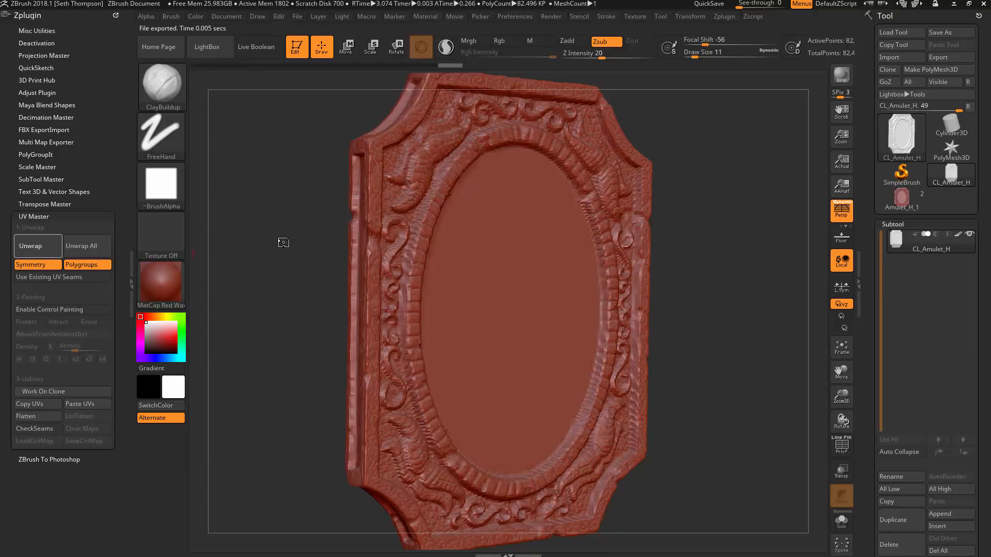
{"action": "mouse_move", "coordinate": [289, 246]}
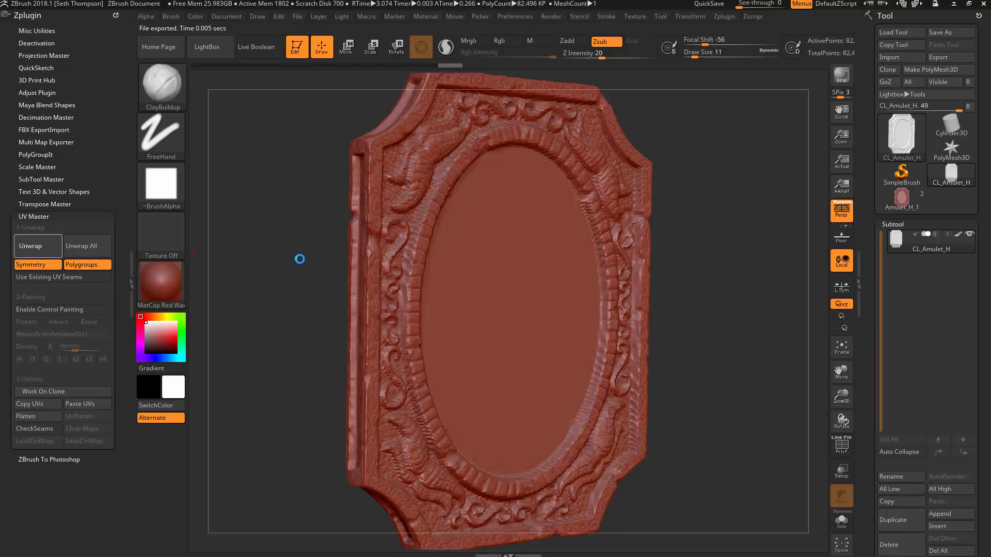
Unwrap the clone, flatten to inspect the front, back and edge-strip islands, then unflatten
{"action": "left_click", "coordinate": [29, 246]}
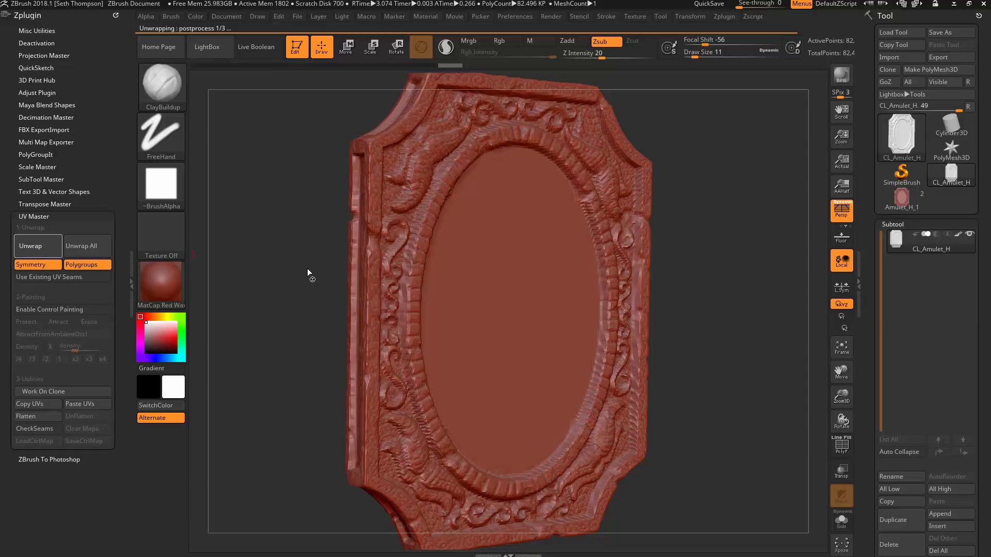
{"action": "left_click", "coordinate": [38, 246]}
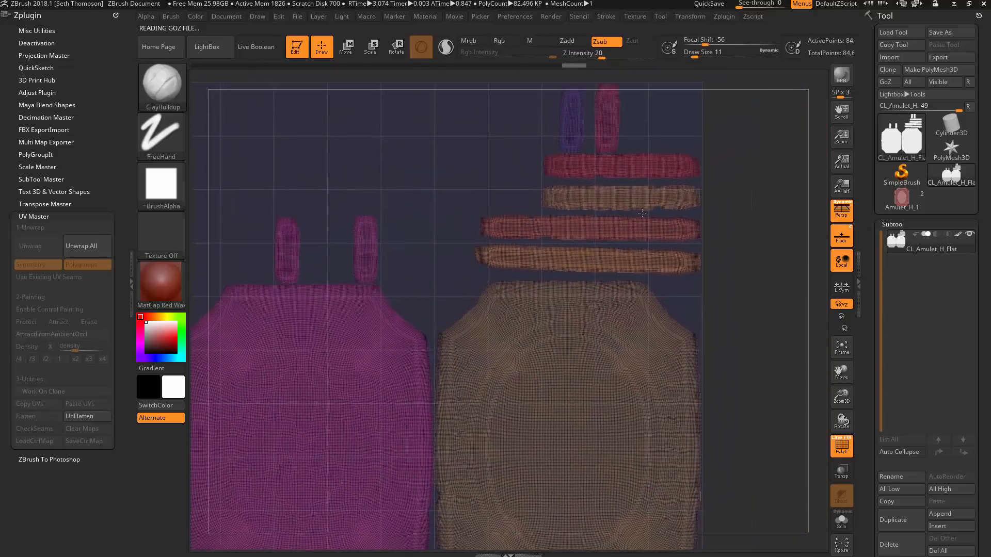
{"action": "left_click_drag", "start_coordinate": [641, 212], "coordinate": [741, 268]}
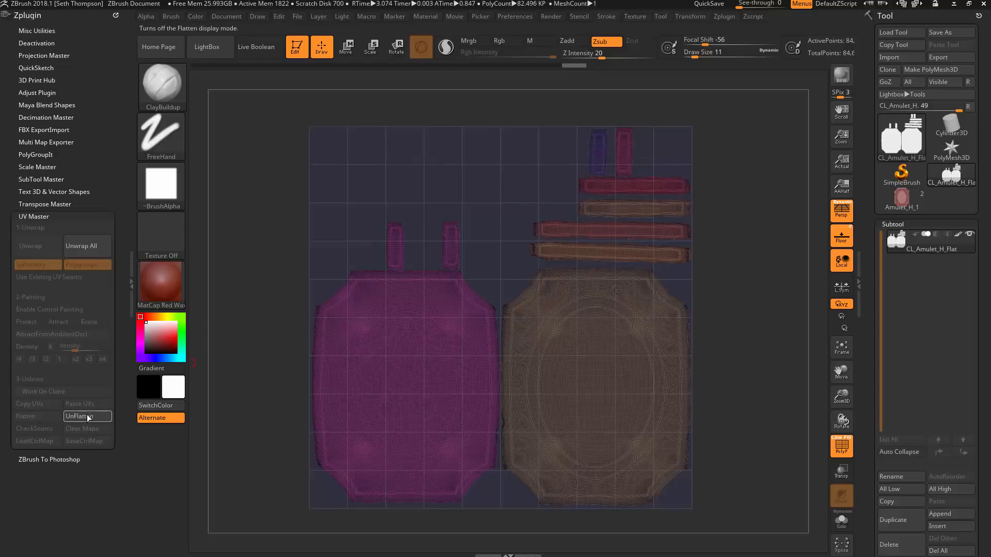
{"action": "left_click", "coordinate": [87, 416]}
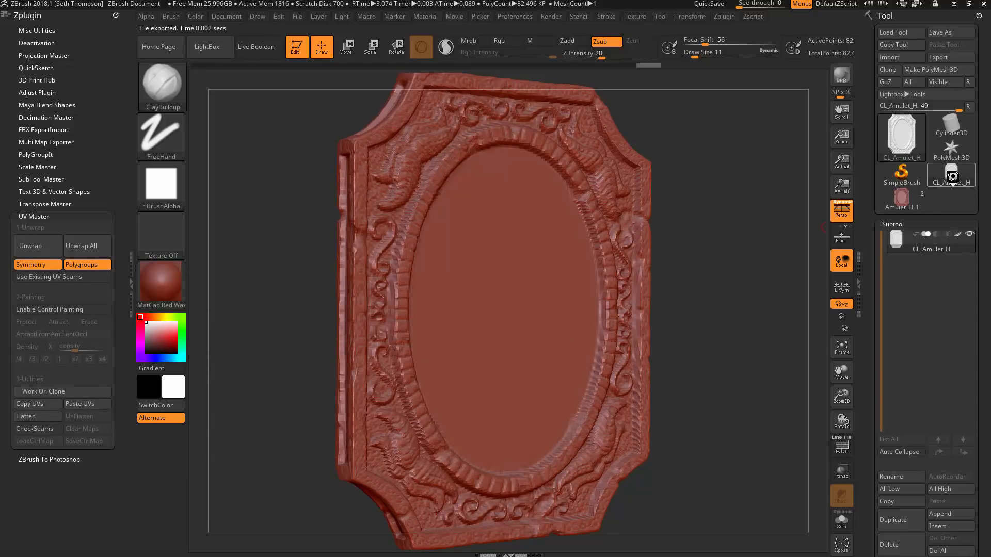
{"action": "mouse_move", "coordinate": [951, 175]}
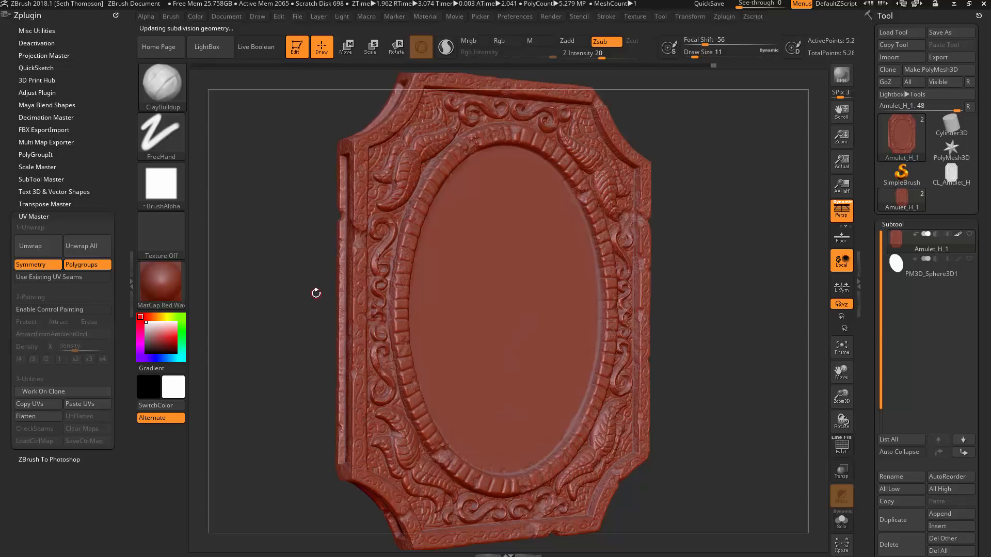
{"action": "mouse_move", "coordinate": [731, 291]}
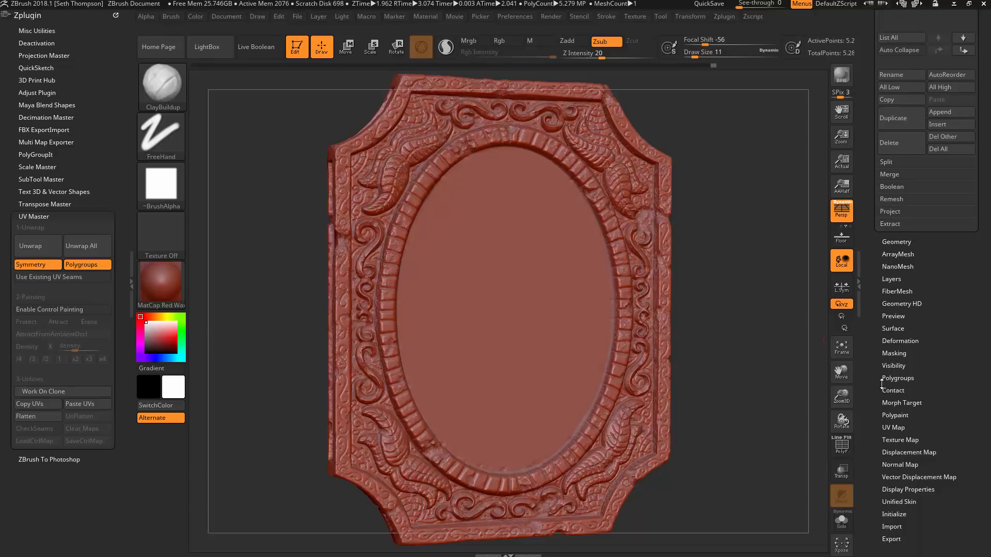
Create a new blank texture map for Amulet_H from Tool > Texture Map
{"action": "left_click", "coordinate": [901, 440]}
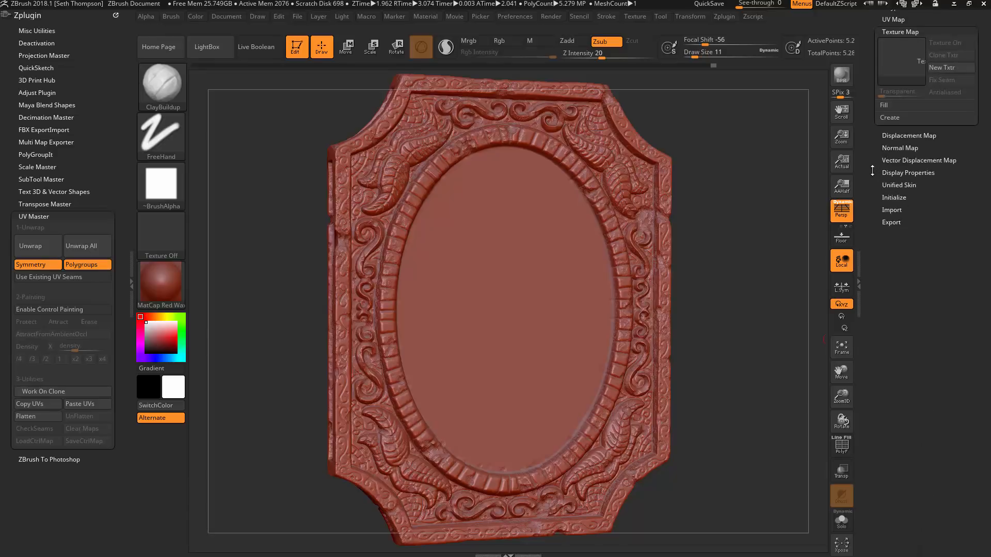
{"action": "left_click", "coordinate": [901, 62]}
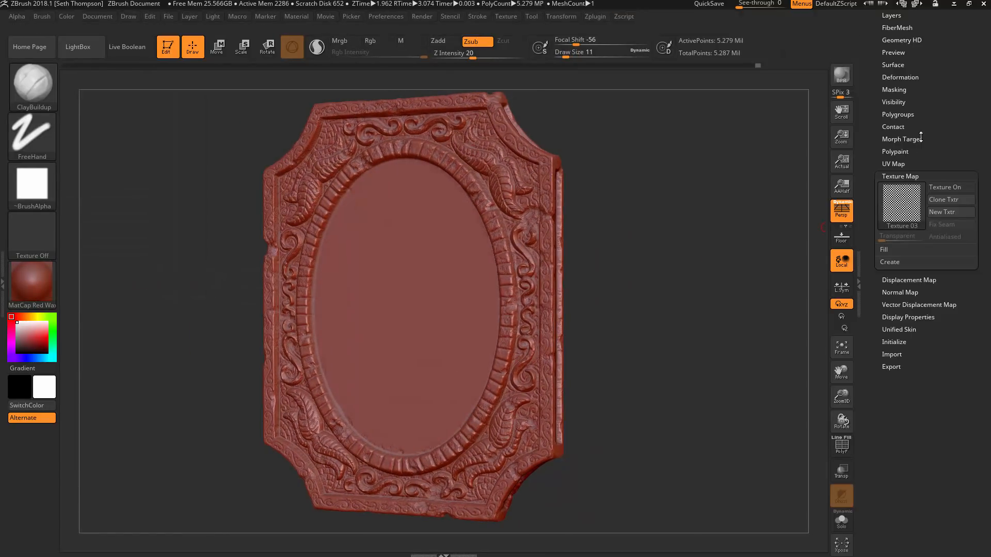
Apply Mask By Cavity at intensity 100 to darken the amulet's crevices
{"action": "left_click", "coordinate": [894, 89]}
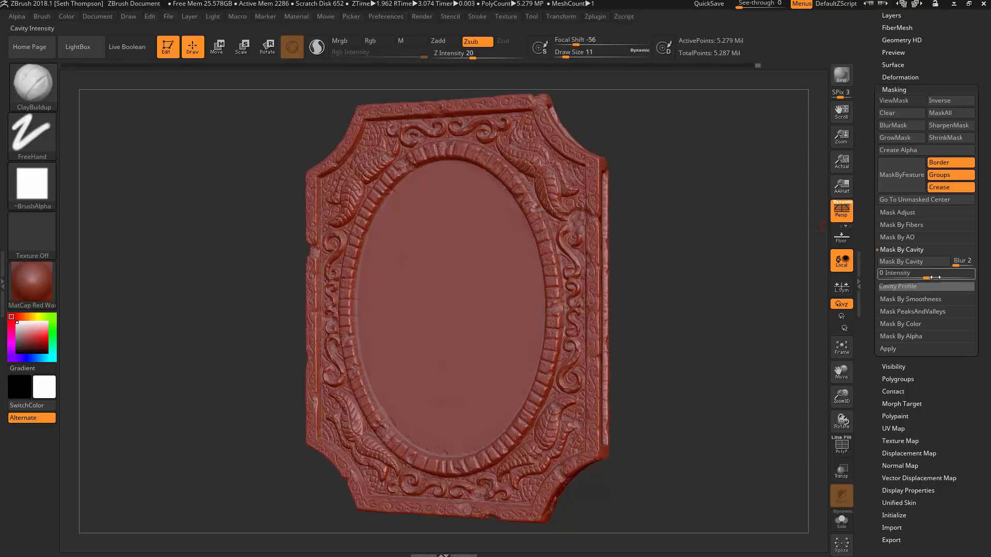
{"action": "left_click_drag", "start_coordinate": [891, 272], "coordinate": [953, 272]}
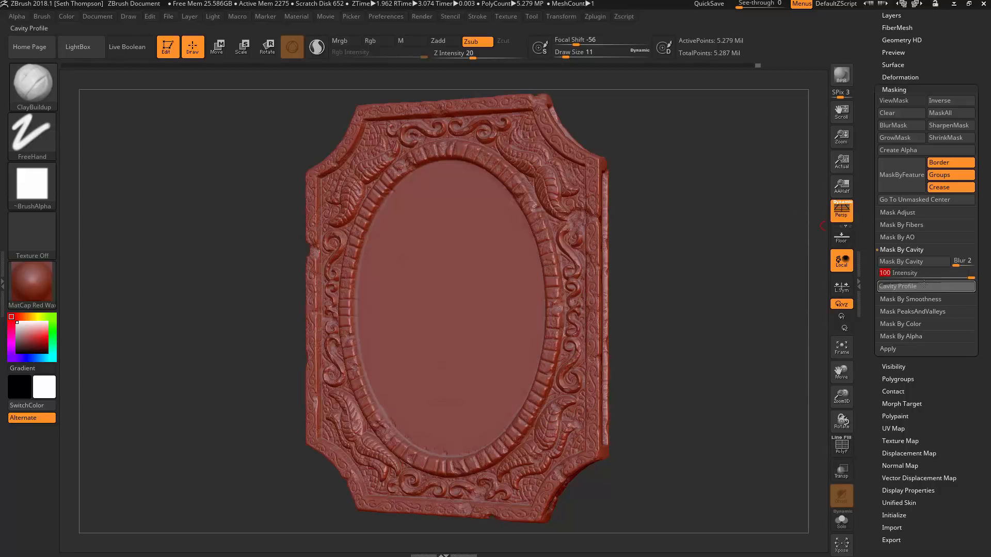
{"action": "left_click", "coordinate": [913, 261]}
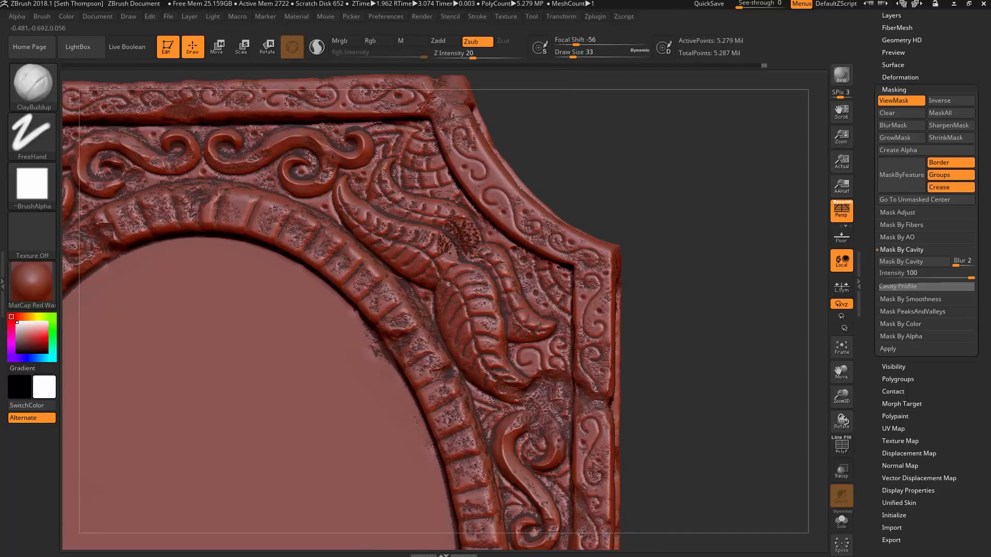
Reapply the cavity mask with blur 47 and orbit to check the edges and back face
{"action": "left_click_drag", "start_coordinate": [456, 253], "coordinate": [465, 244]}
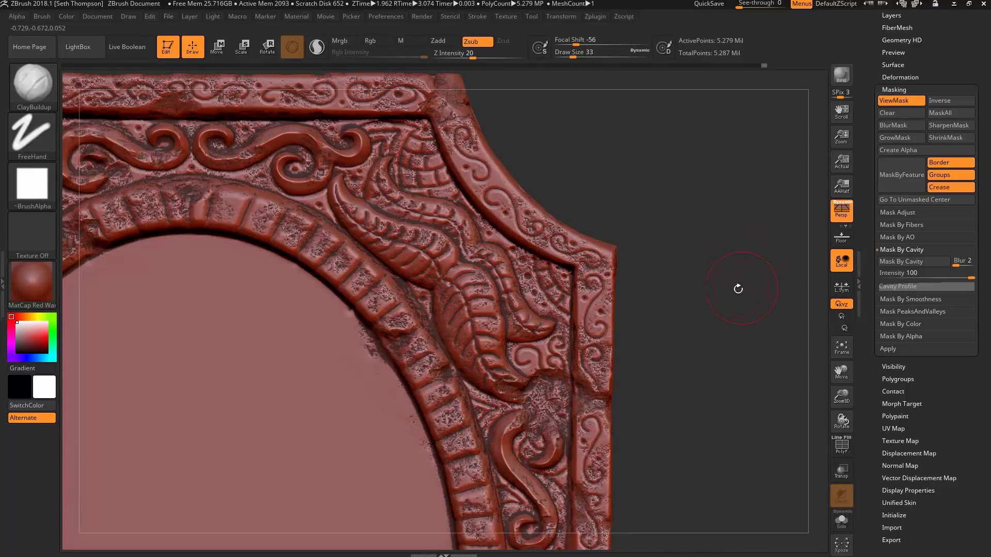
{"action": "left_click", "coordinate": [915, 261]}
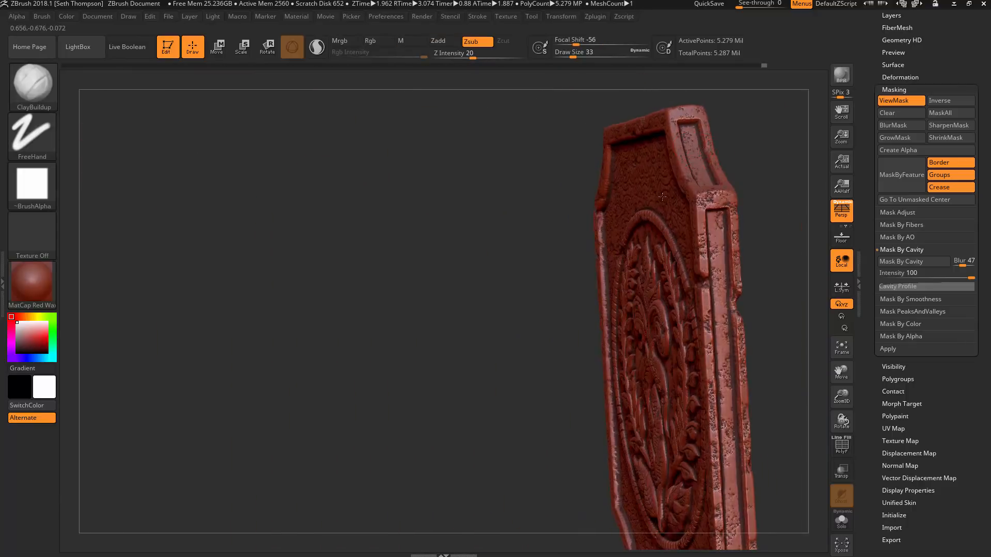
{"action": "left_click_drag", "start_coordinate": [662, 196], "coordinate": [443, 354]}
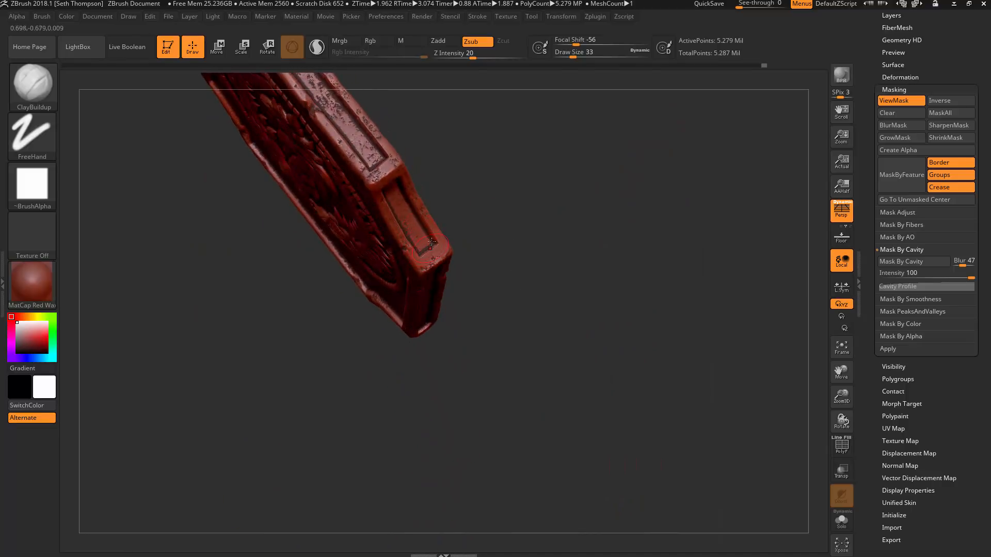
{"action": "left_click_drag", "start_coordinate": [432, 244], "coordinate": [547, 227]}
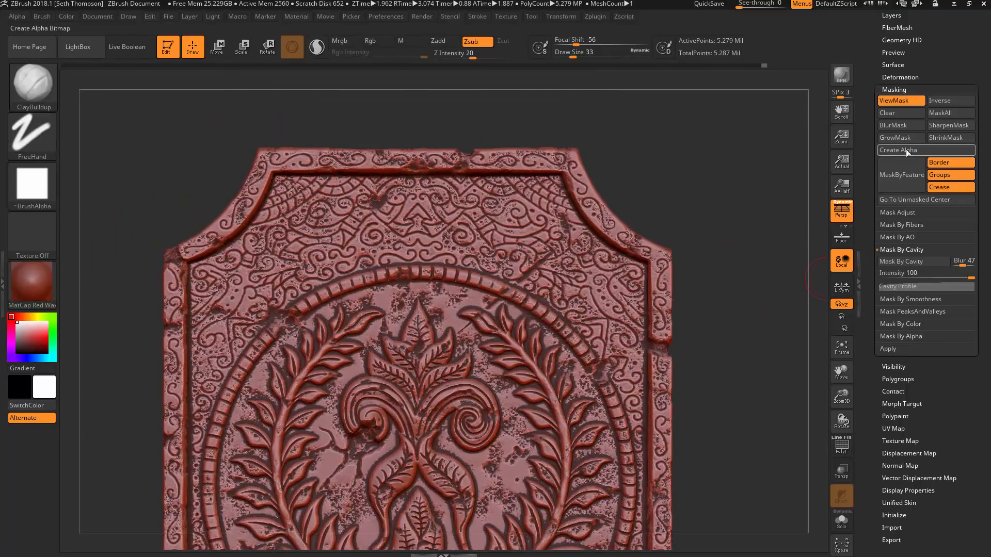
{"action": "mouse_move", "coordinate": [910, 150]}
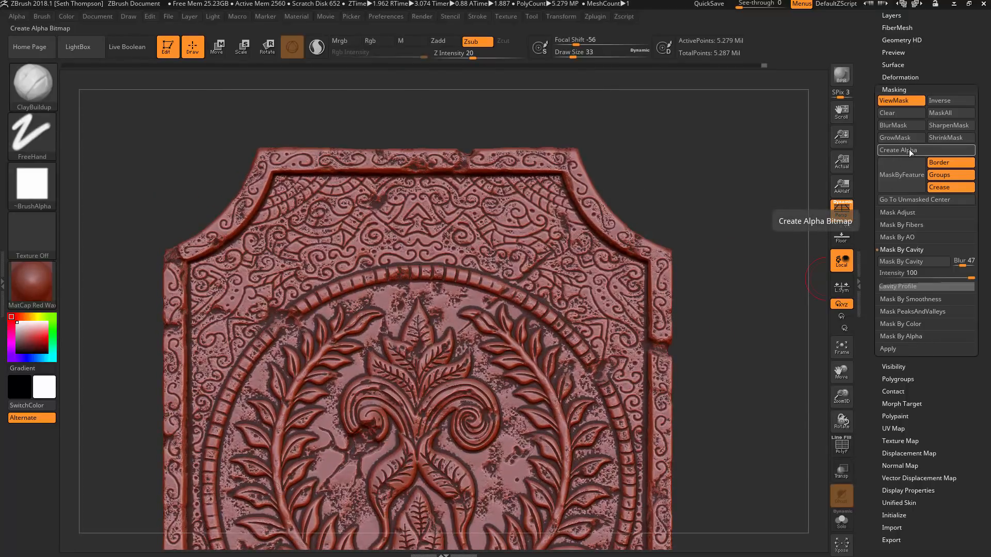
Collapse the Masking subpalette and expand the Texture Map subpalette
{"action": "left_click", "coordinate": [908, 149]}
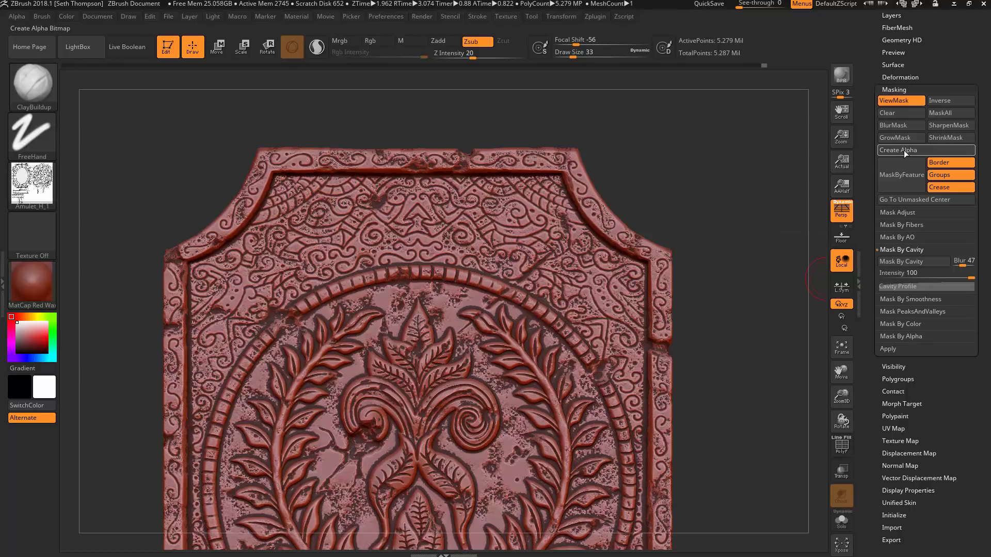
{"action": "left_click", "coordinate": [906, 150]}
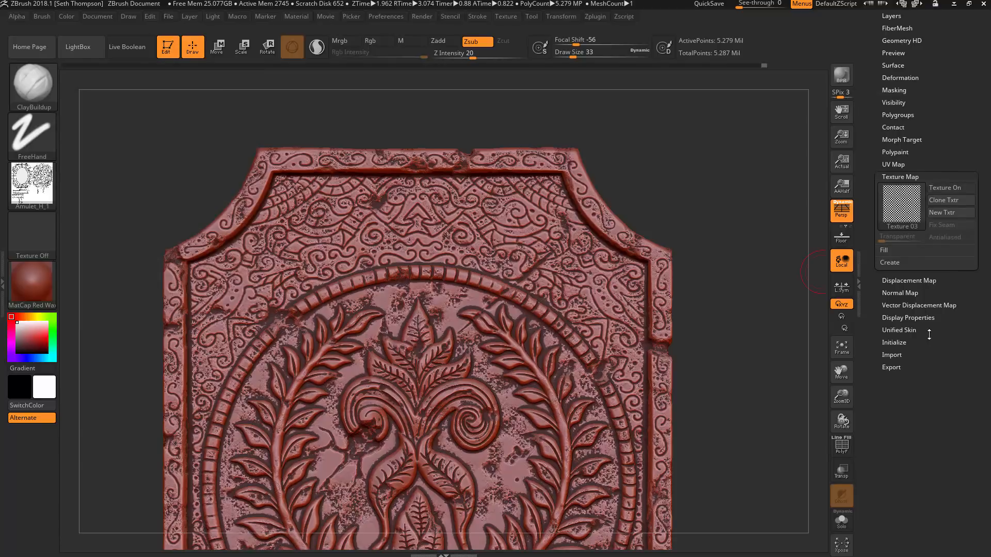
Set the Tool > UV Map size to 4096
{"action": "left_click", "coordinate": [900, 177]}
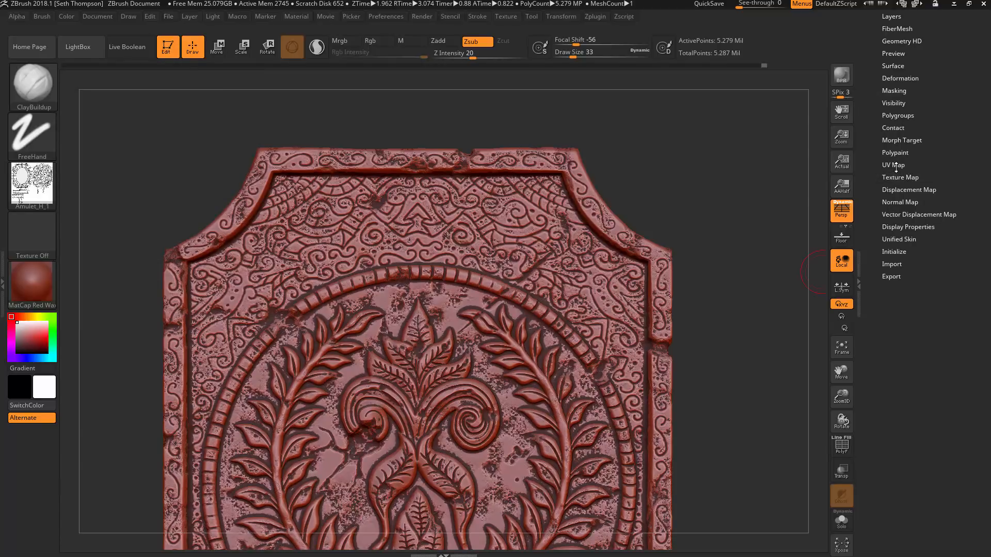
{"action": "left_click", "coordinate": [892, 164]}
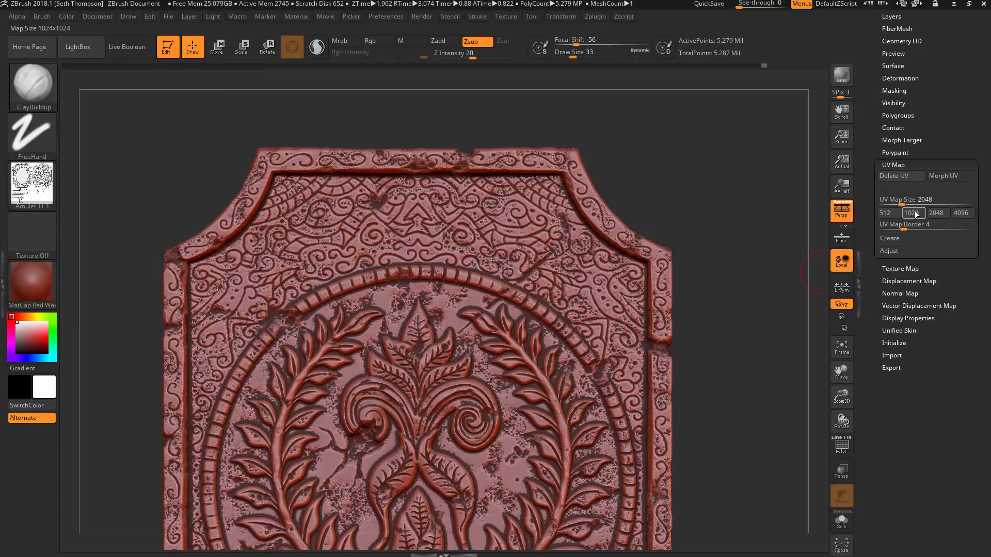
{"action": "left_click", "coordinate": [962, 213]}
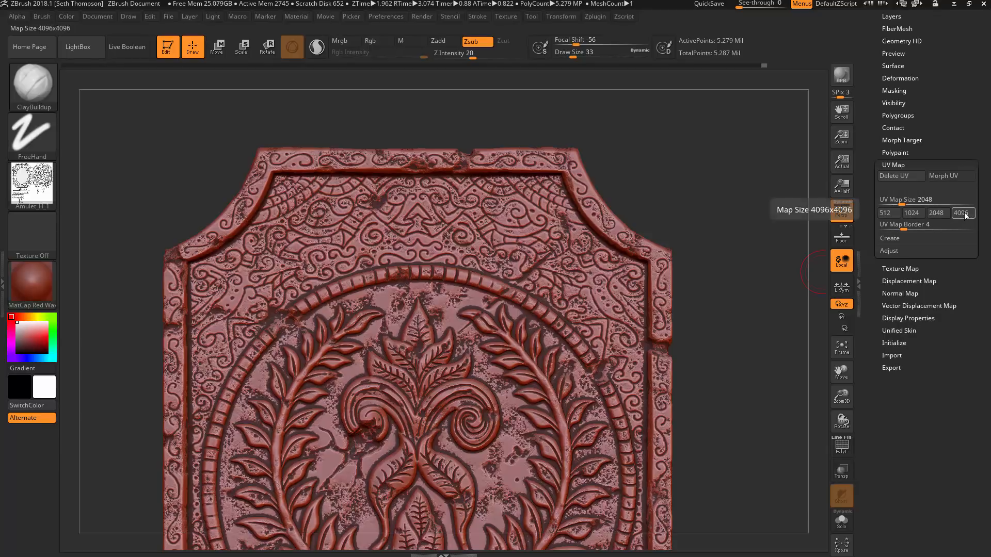
{"action": "left_click", "coordinate": [937, 213]}
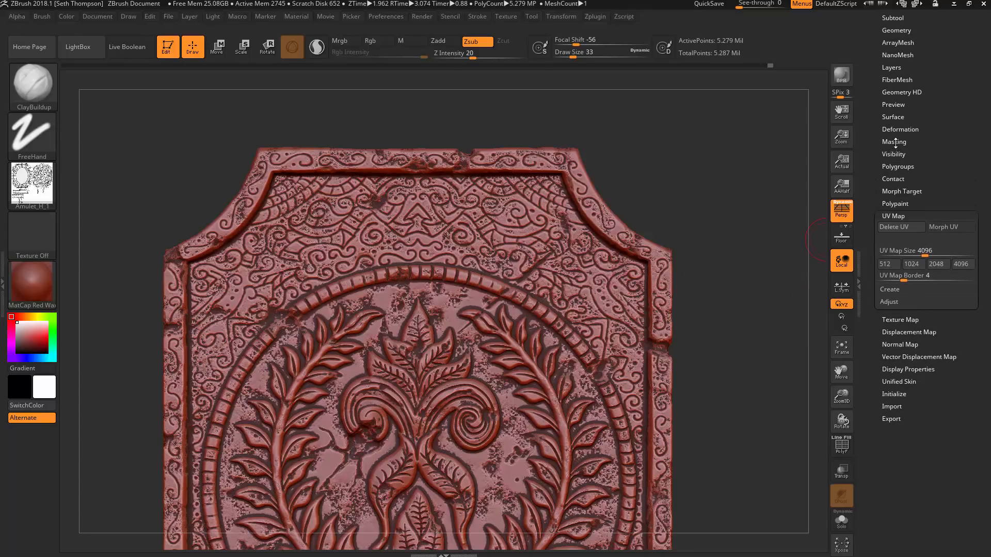
Create two alphas from the cavity mask and start an export from the Alpha palette
{"action": "left_click", "coordinate": [894, 141]}
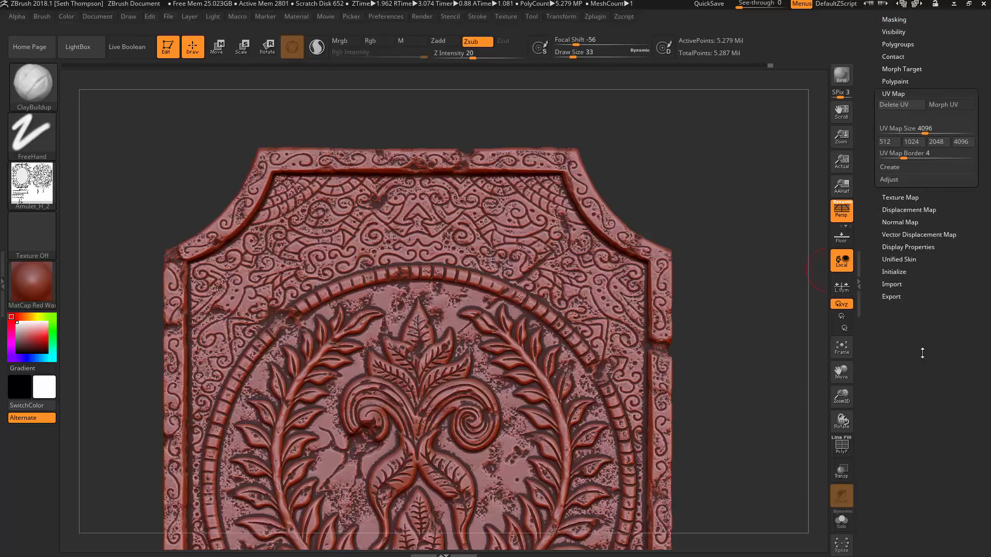
{"action": "left_click", "coordinate": [938, 141]}
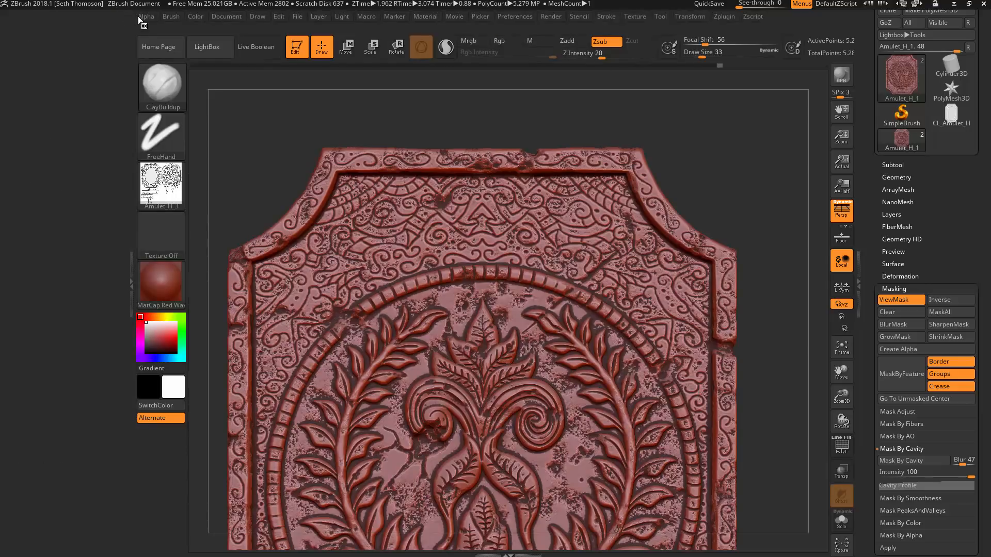
{"action": "left_click", "coordinate": [146, 17]}
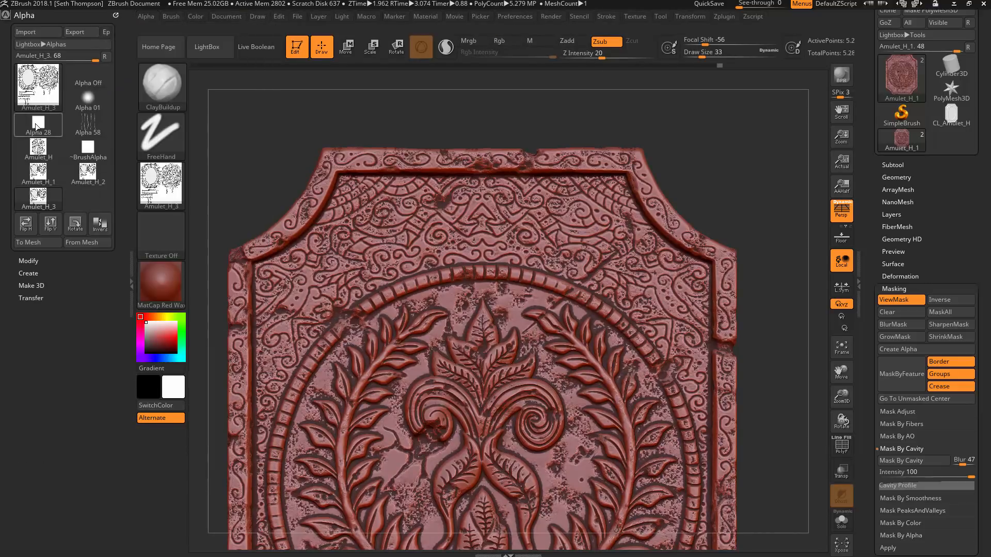
{"action": "left_click", "coordinate": [88, 76]}
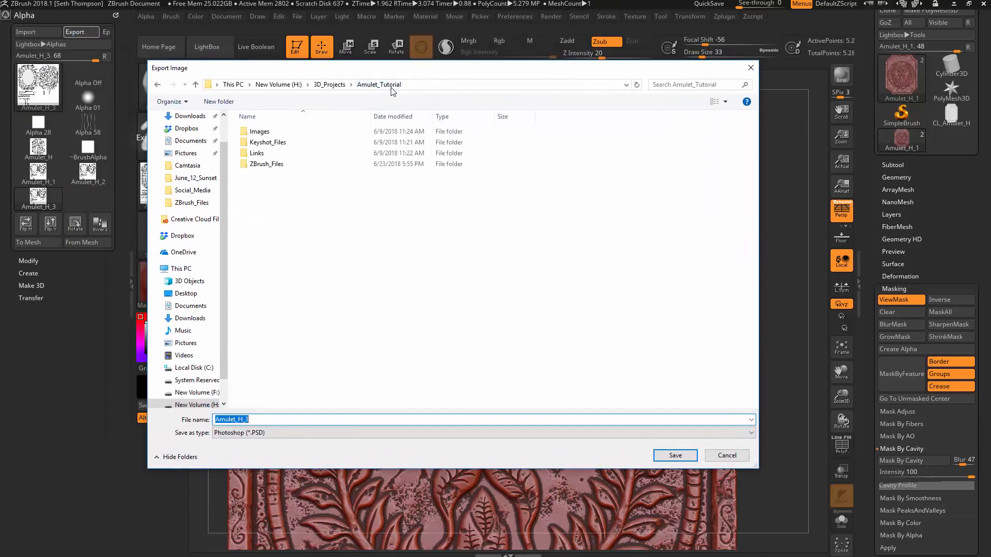
{"action": "mouse_move", "coordinate": [258, 135]}
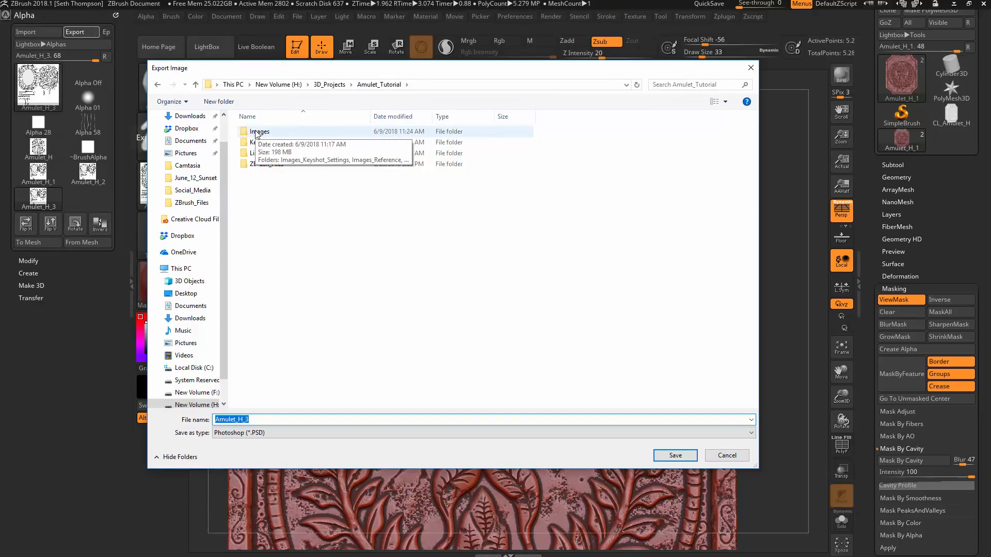
Browse the export dialog into Images > Images_TextureMaps_PSDs
{"action": "double_click", "coordinate": [259, 132]}
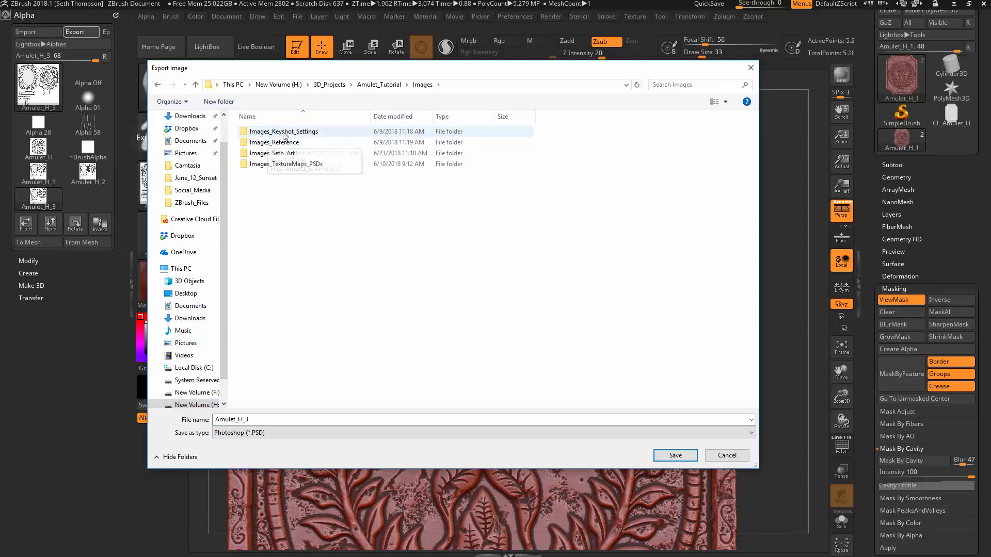
{"action": "left_click", "coordinate": [287, 163]}
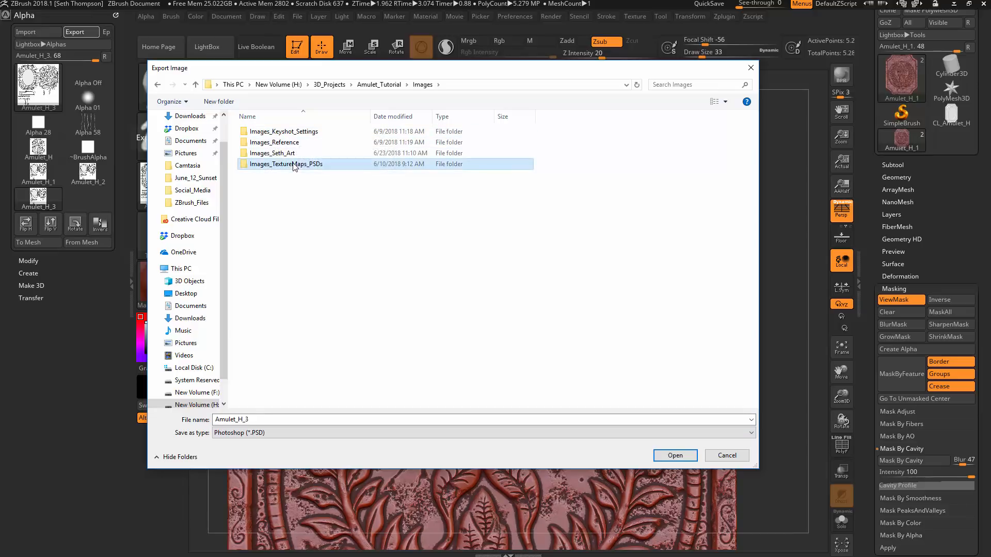
{"action": "double_click", "coordinate": [293, 164]}
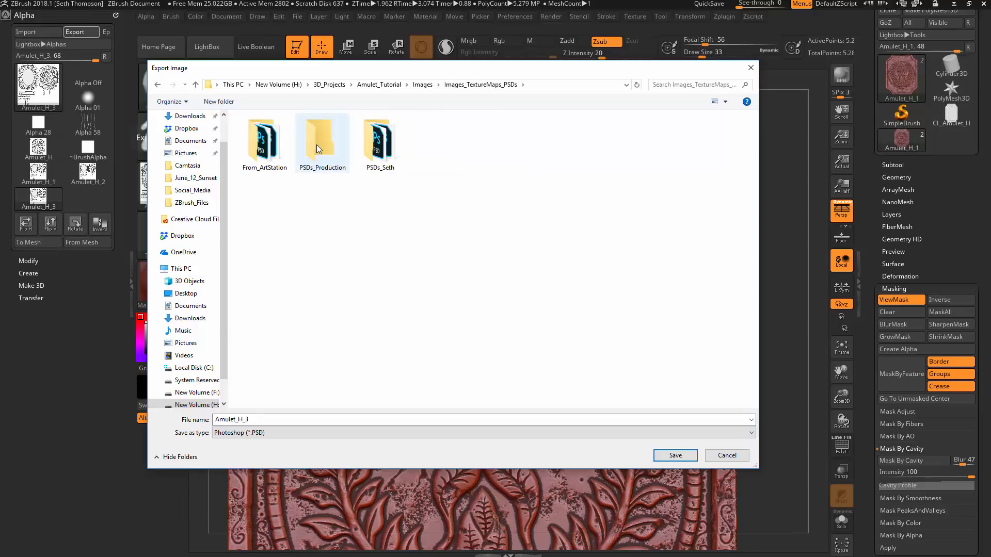
{"action": "mouse_move", "coordinate": [318, 149]}
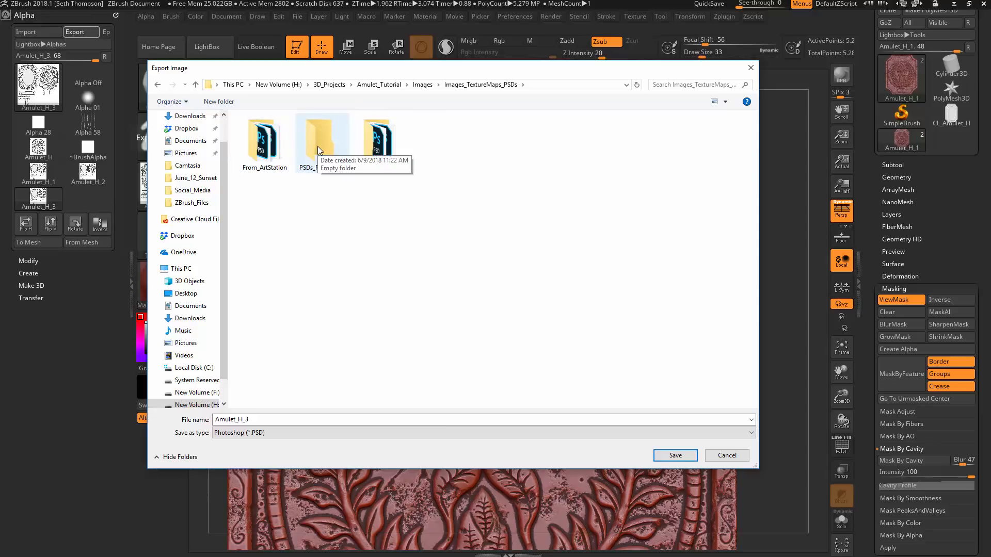
{"action": "double_click", "coordinate": [321, 137]}
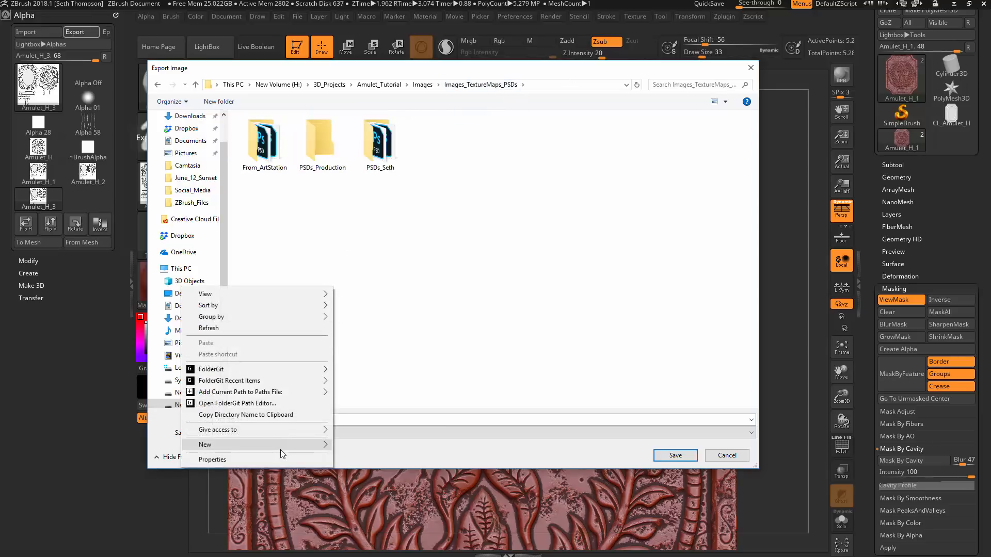
Create a Masks folder and save the alpha there as Amulet_Dirt_Mask in Photoshop PSD format
{"action": "left_click", "coordinate": [205, 444]}
{"action": "type", "text": "Masks"}
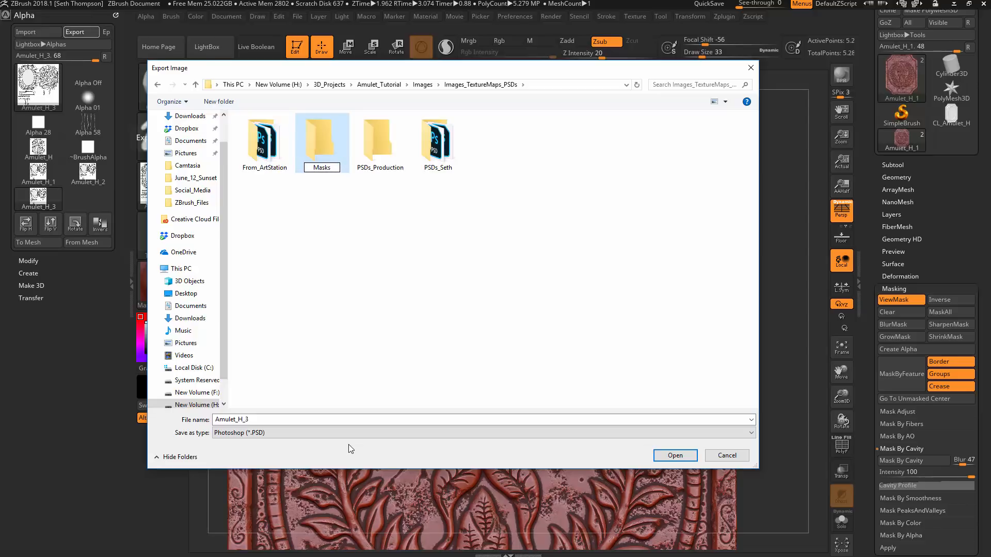
{"action": "double_click", "coordinate": [322, 139]}
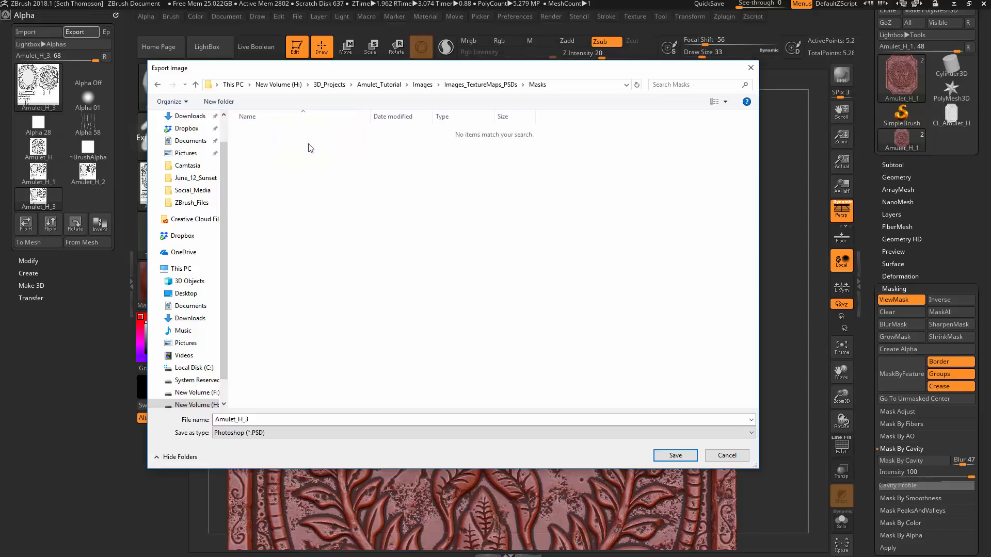
{"action": "left_click", "coordinate": [480, 427]}
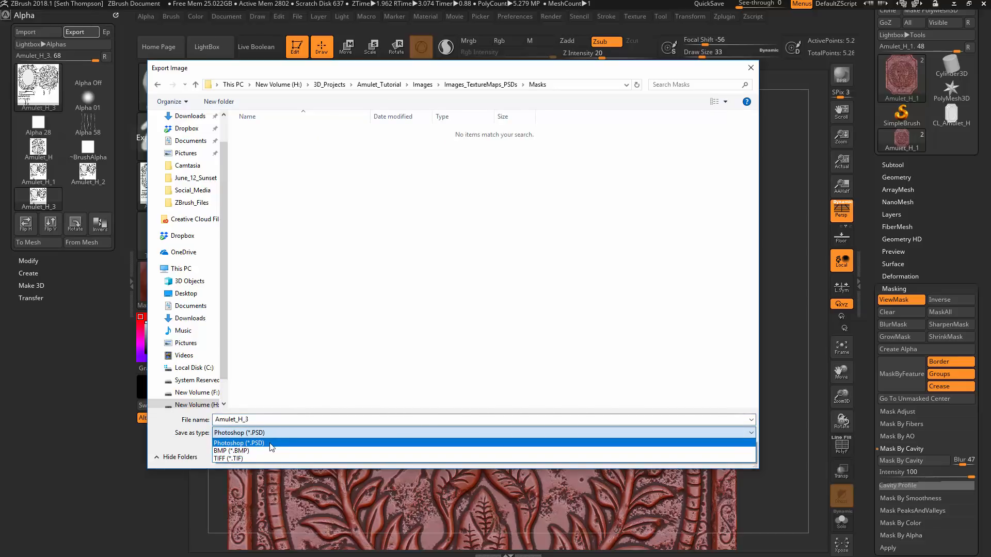
{"action": "left_click", "coordinate": [240, 442]}
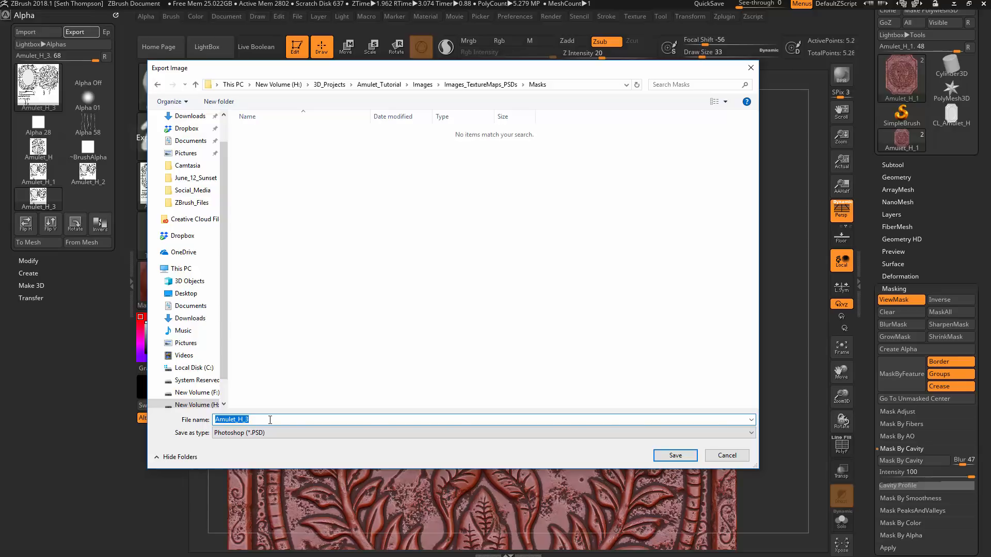
{"action": "type", "text": "Amulet_Di"}
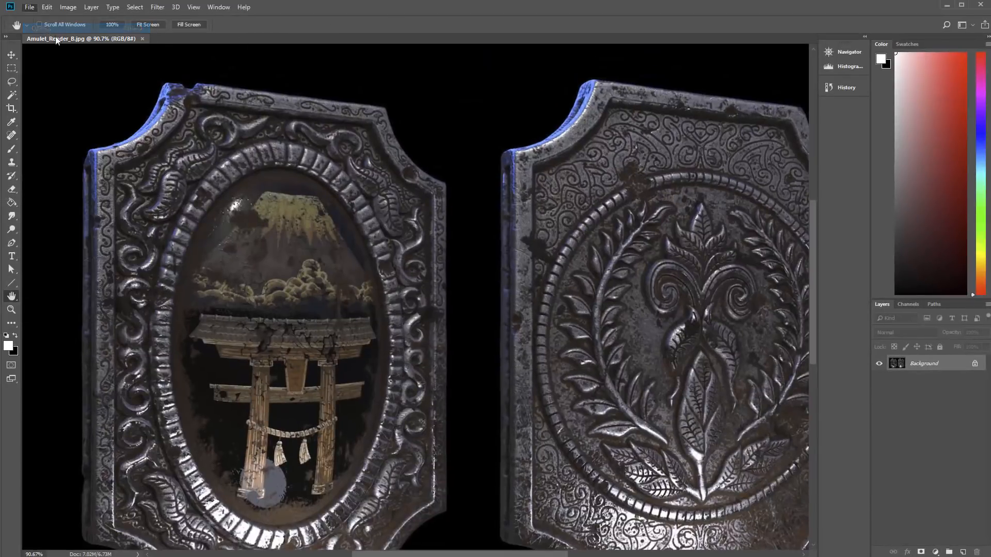
In Photoshop, open Amulet_Dirt_Mask.PSD from Images_TextureMaps_PSDs > Masks
{"action": "left_click", "coordinate": [29, 6]}
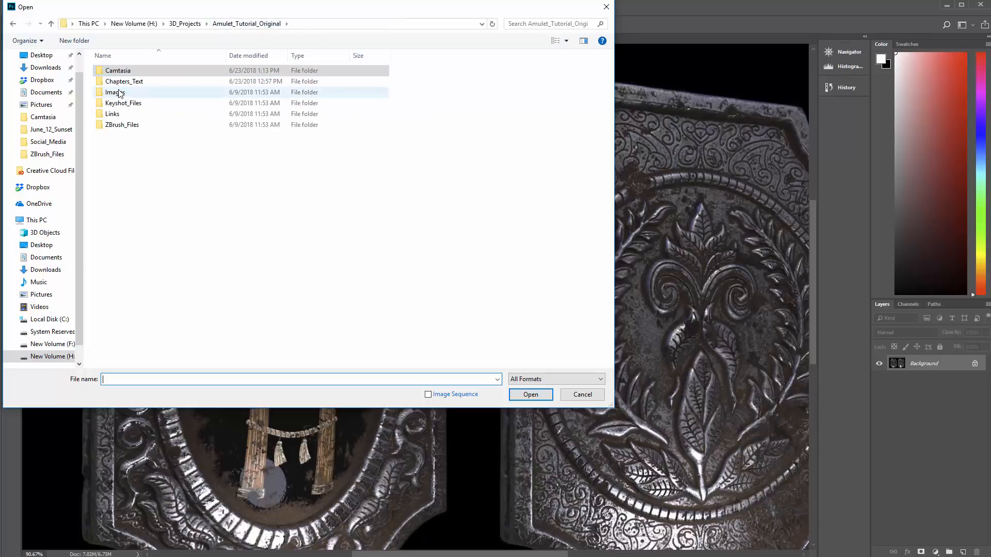
{"action": "double_click", "coordinate": [114, 91]}
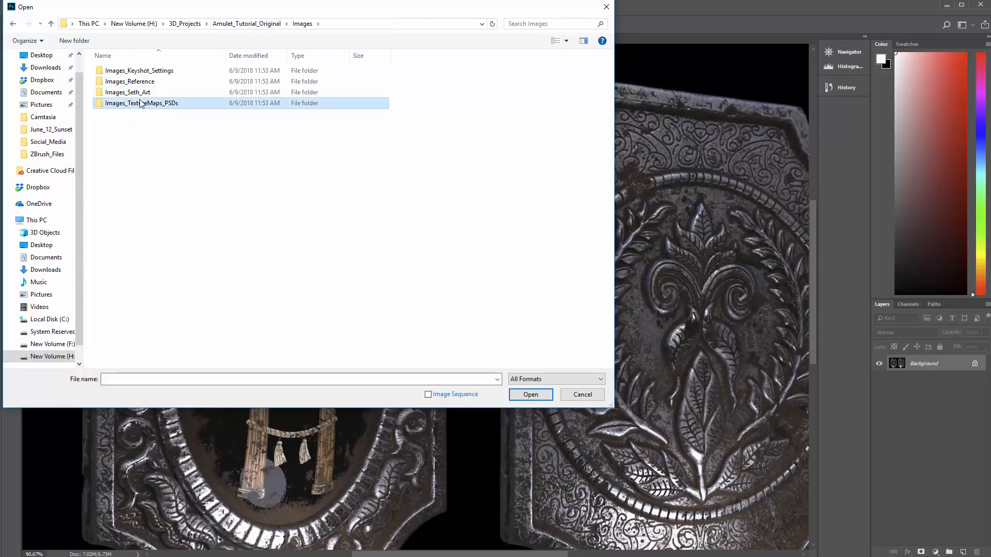
{"action": "double_click", "coordinate": [142, 103]}
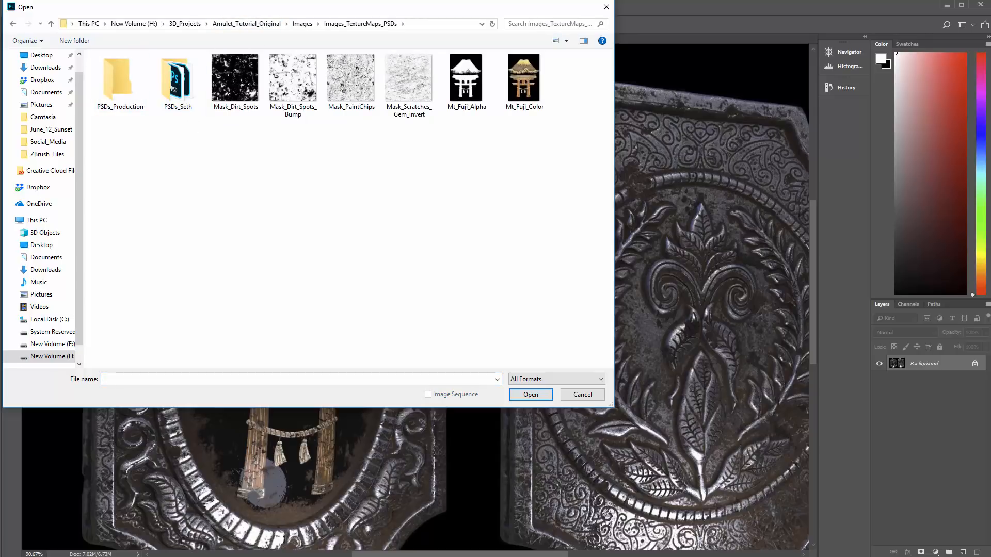
{"action": "double_click", "coordinate": [178, 77]}
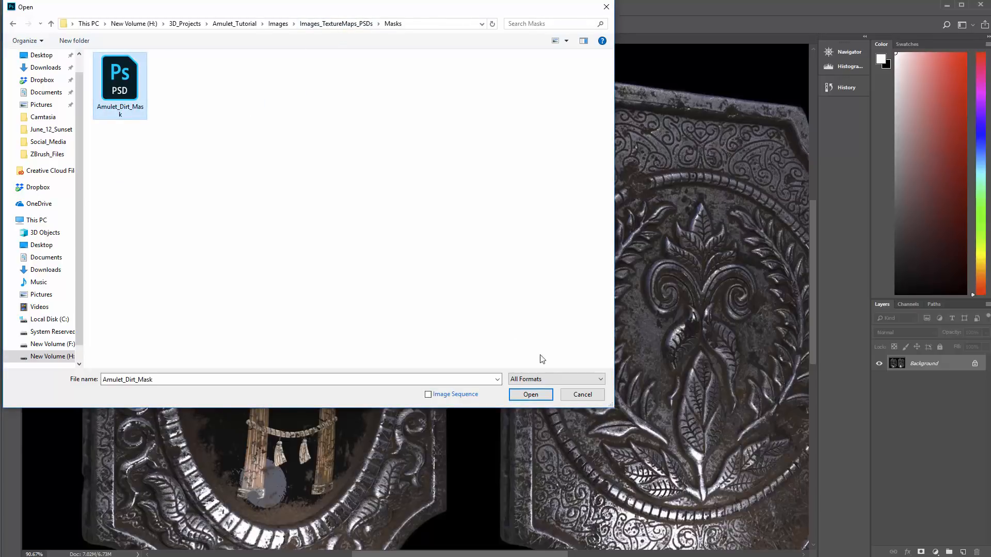
{"action": "left_click", "coordinate": [531, 394]}
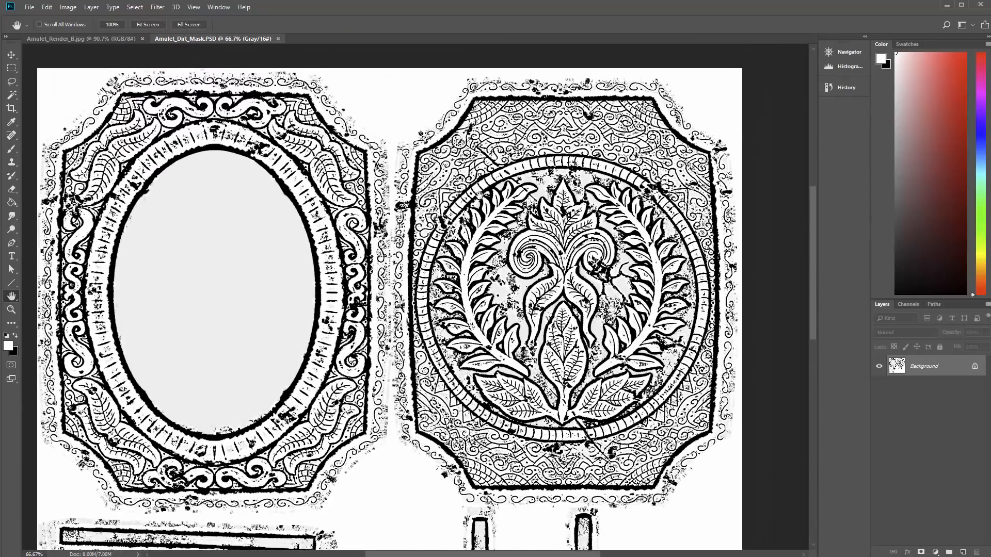
{"action": "left_click", "coordinate": [461, 281]}
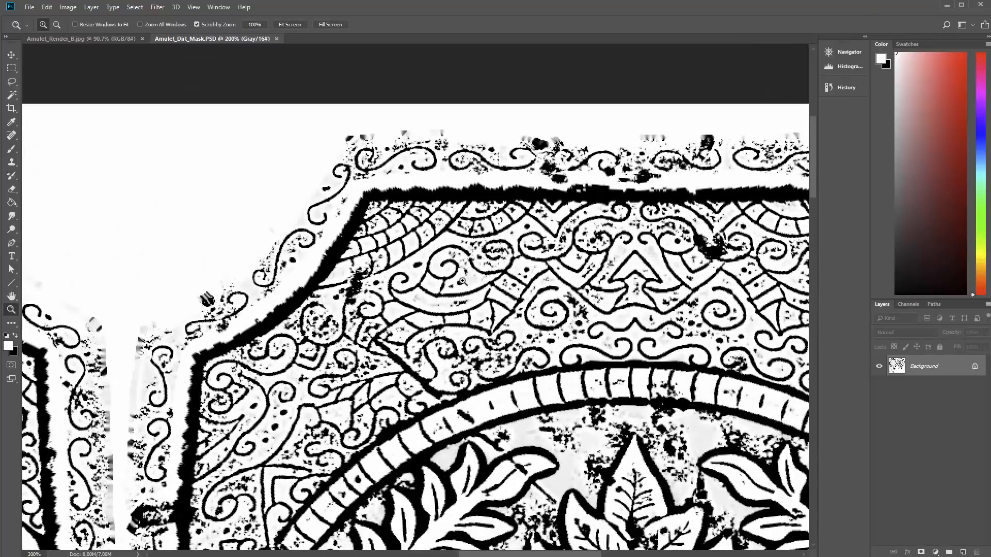
{"action": "mouse_move", "coordinate": [466, 277]}
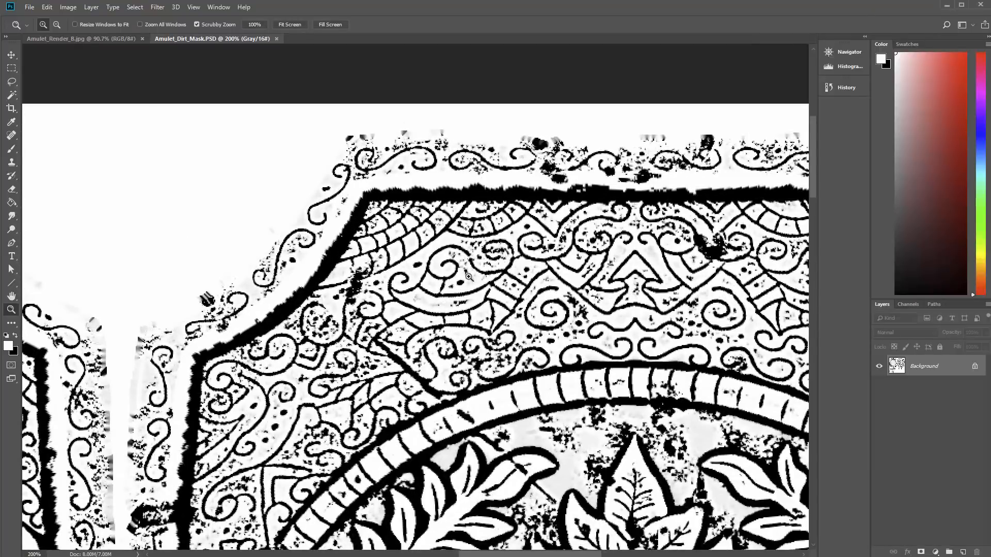
{"action": "mouse_move", "coordinate": [652, 254]}
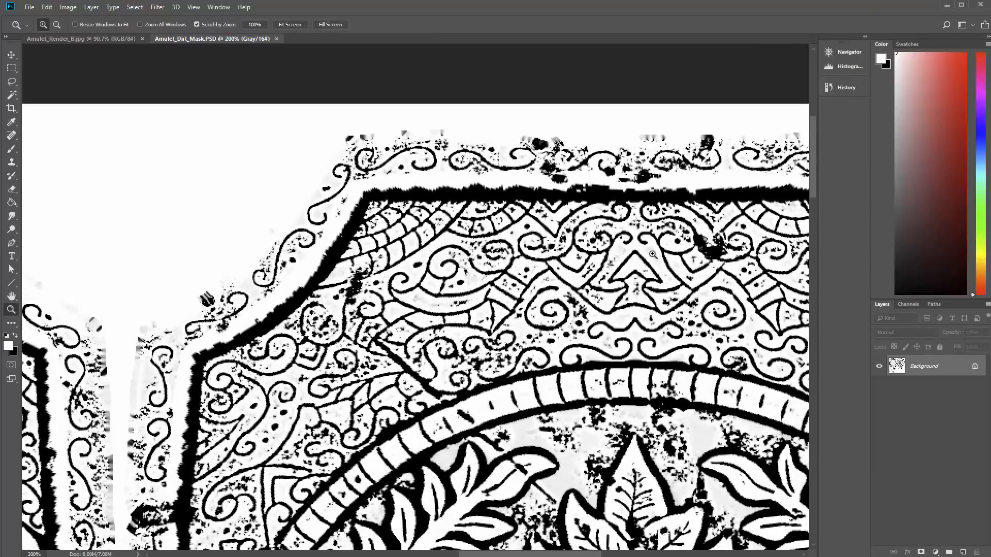
{"action": "mouse_move", "coordinate": [172, 81]}
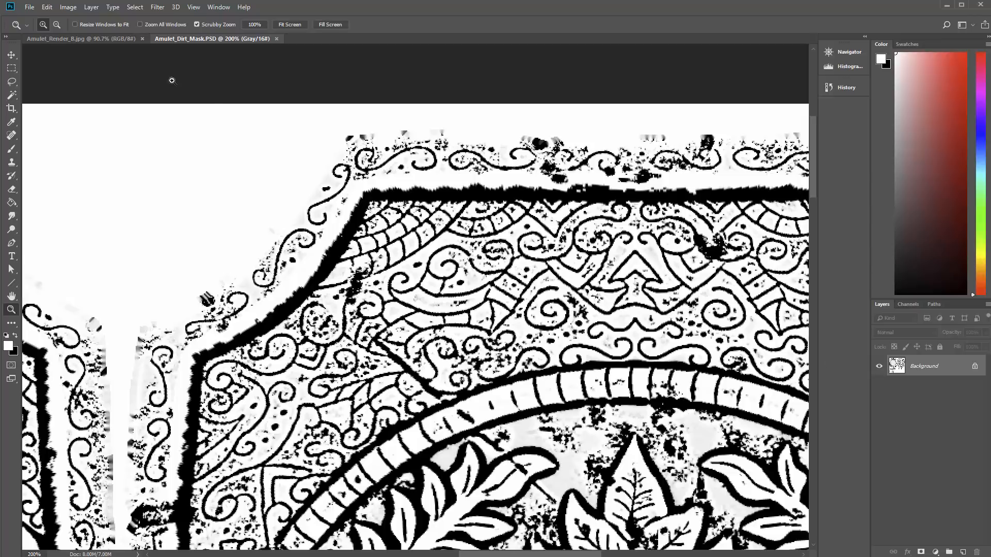
{"action": "left_click", "coordinate": [68, 6]}
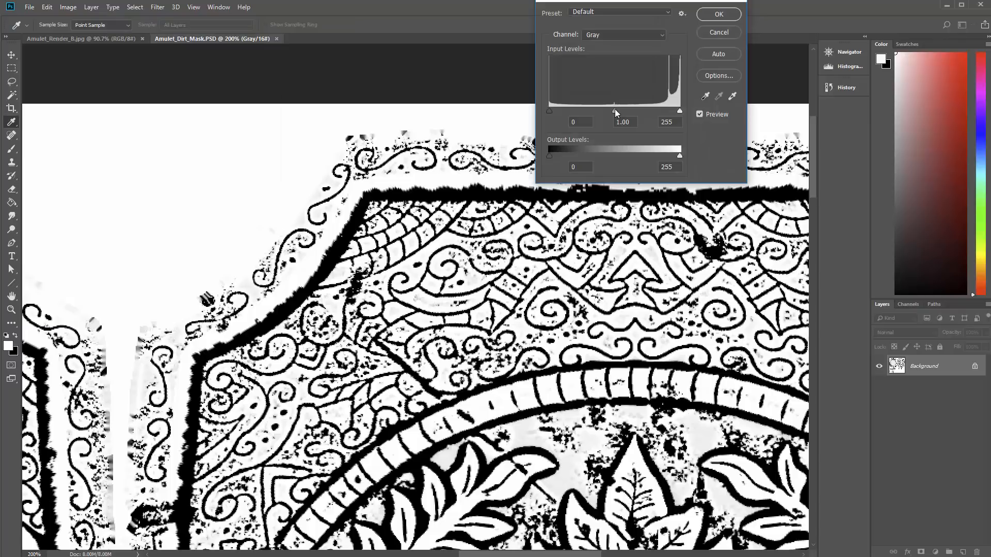
Raise the Levels midtones to about 2.65 so the mask's greys fade toward white, and apply it
{"action": "left_click_drag", "start_coordinate": [613, 109], "coordinate": [581, 108]}
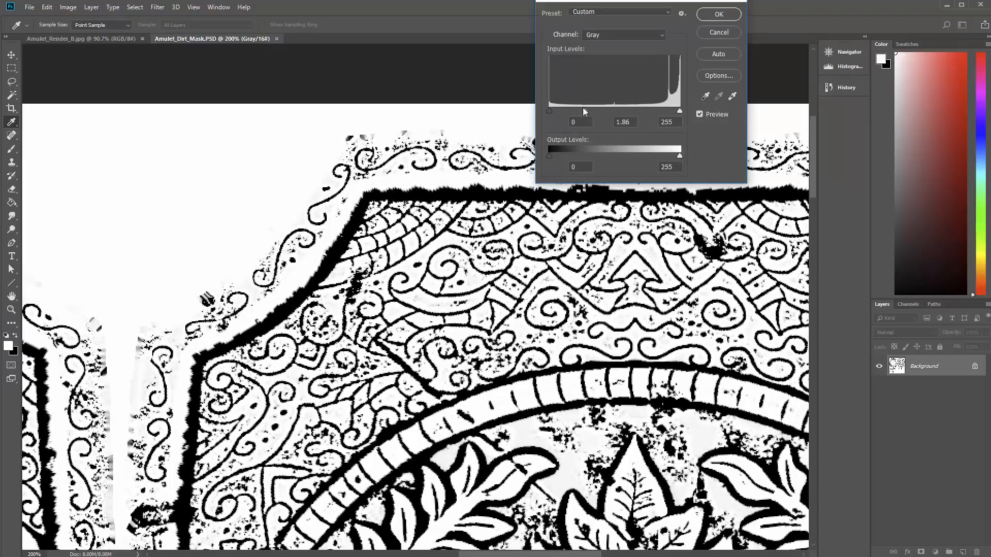
{"action": "left_click_drag", "start_coordinate": [583, 111], "coordinate": [676, 112]}
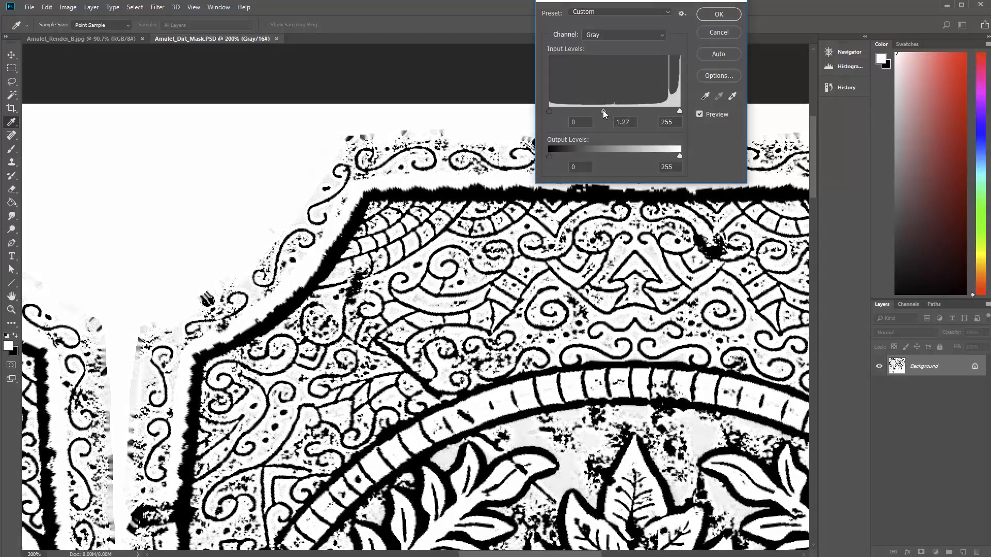
{"action": "left_click_drag", "start_coordinate": [604, 111], "coordinate": [569, 110]}
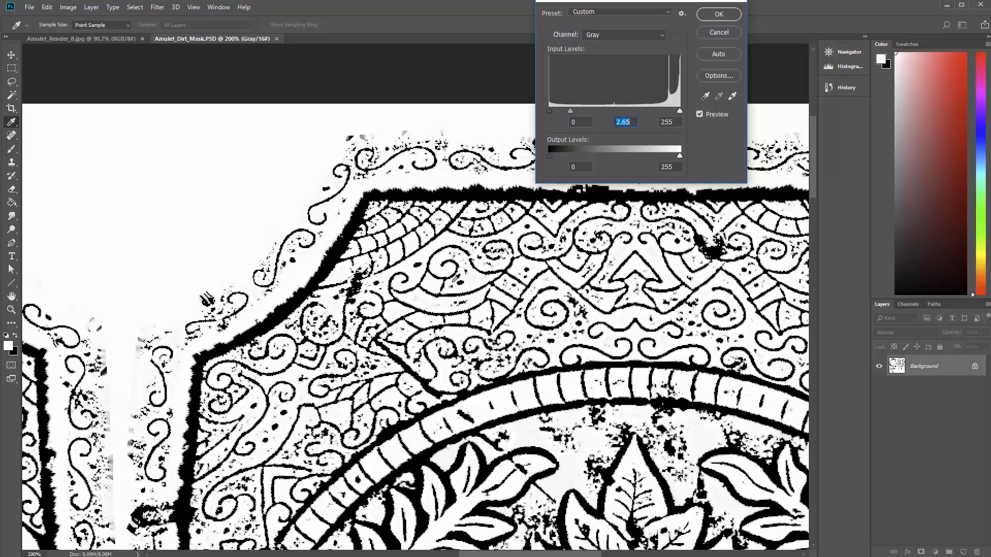
{"action": "left_click", "coordinate": [719, 14]}
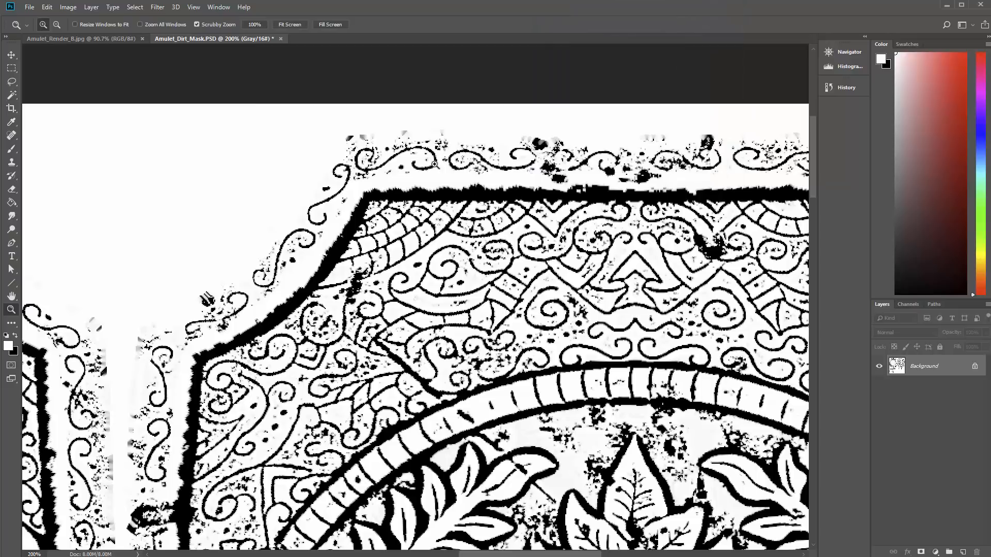
{"action": "left_click", "coordinate": [31, 7]}
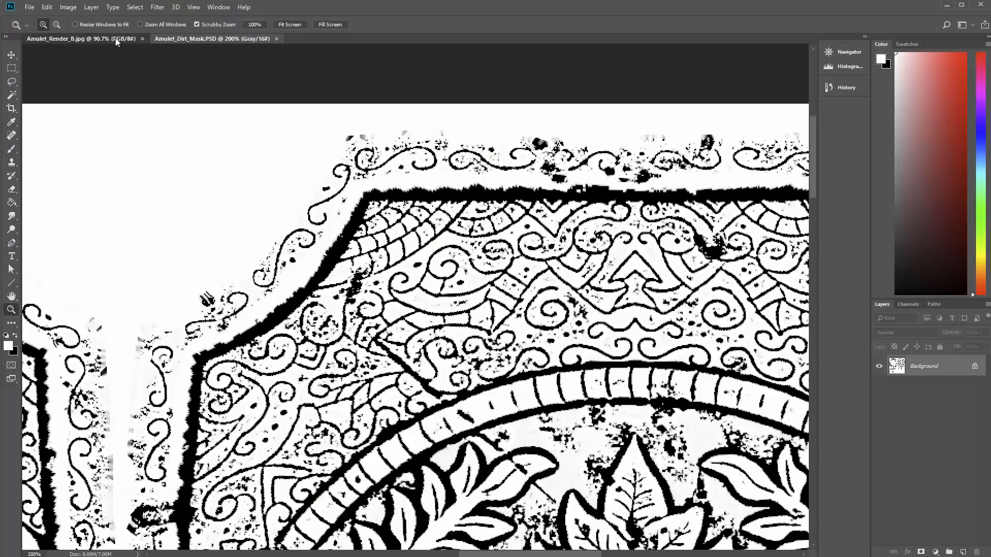
Make Amulet_Render_B.jpg the active document and pick the Move tool for comparison
{"action": "left_click", "coordinate": [70, 38]}
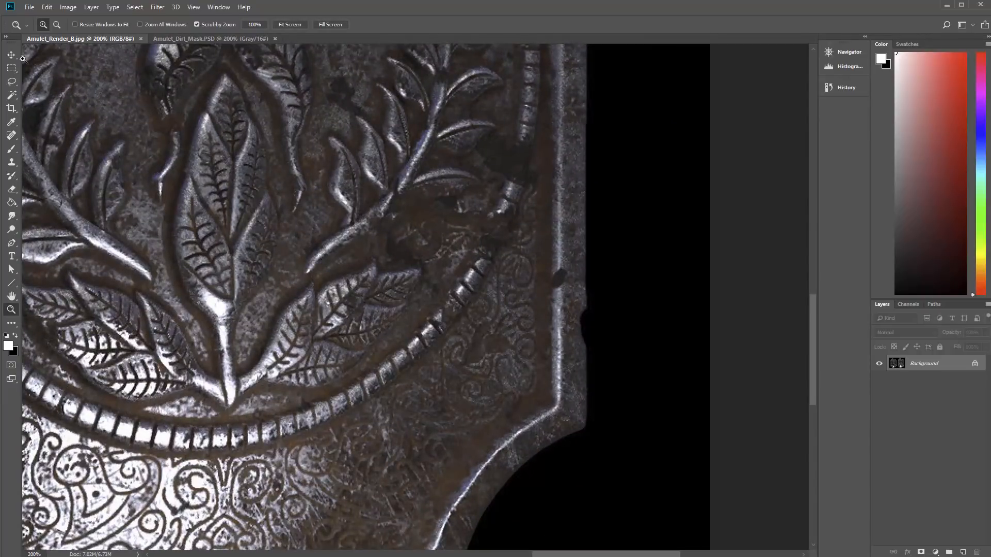
{"action": "left_click", "coordinate": [8, 56]}
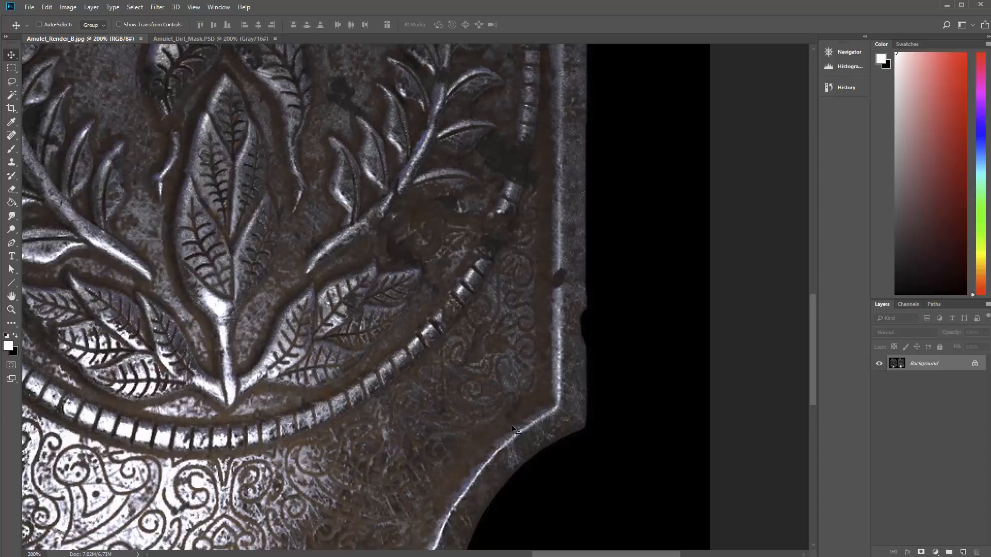
{"action": "mouse_move", "coordinate": [534, 307]}
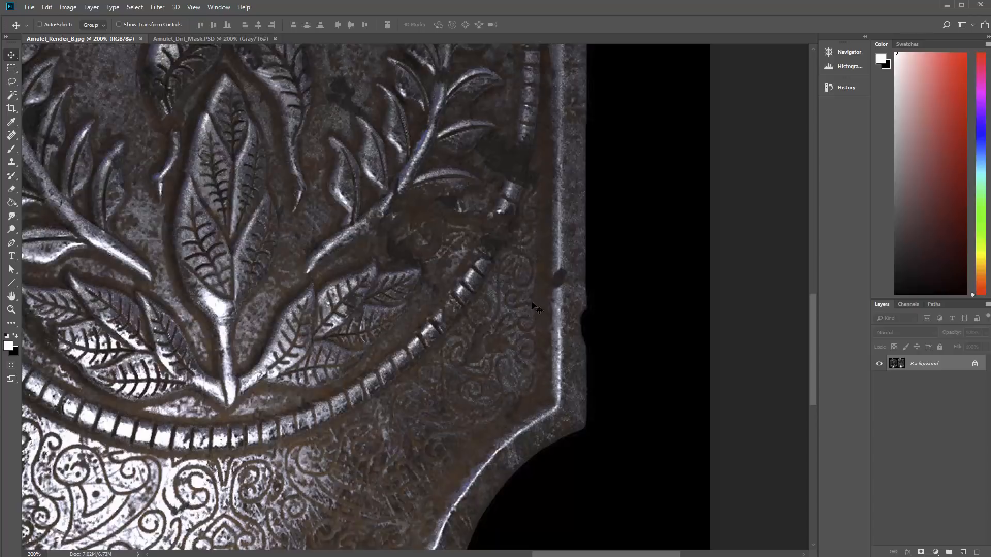
{"action": "mouse_move", "coordinate": [529, 429]}
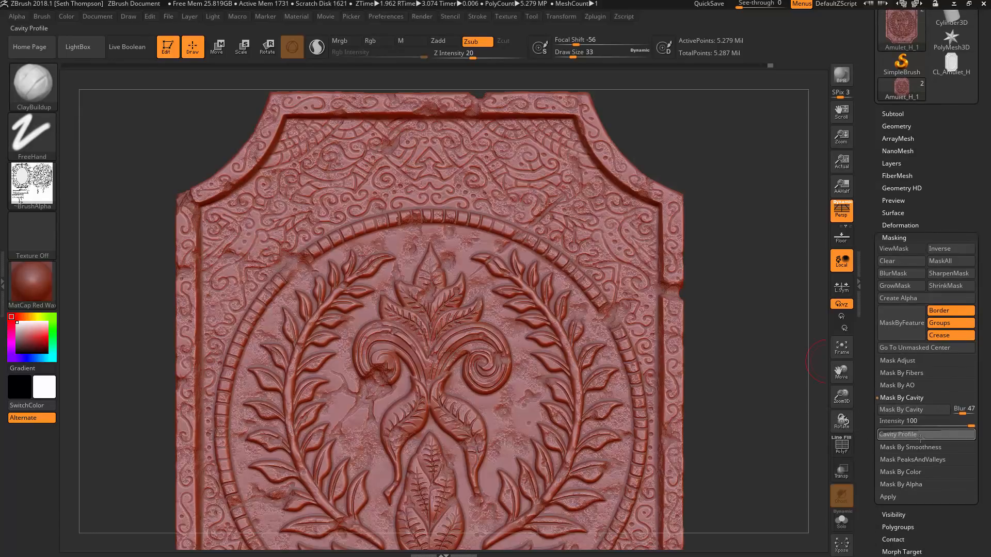
Expand the Cavity Profile curve and raise cavity masking intensity to about 14.9
{"action": "left_click", "coordinate": [926, 435]}
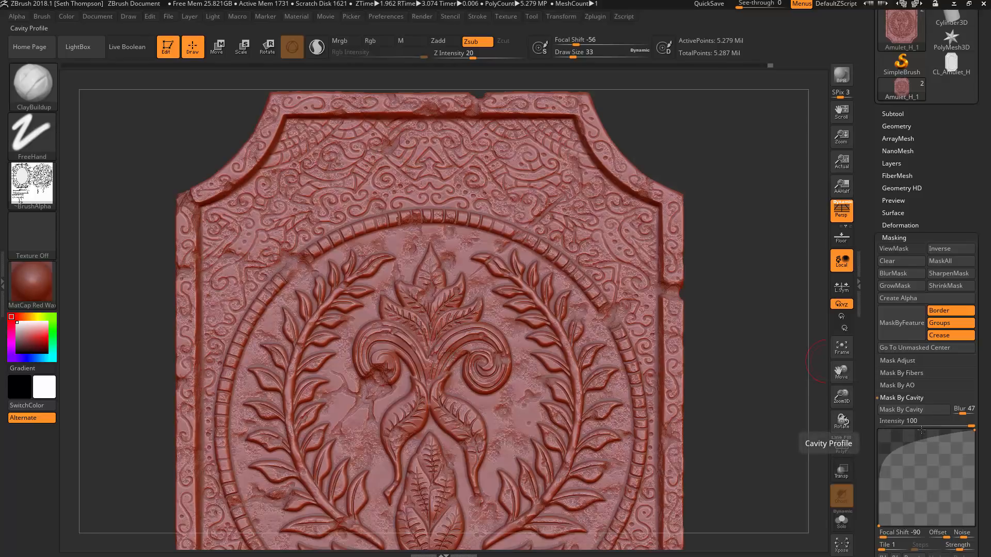
{"action": "mouse_move", "coordinate": [900, 532]}
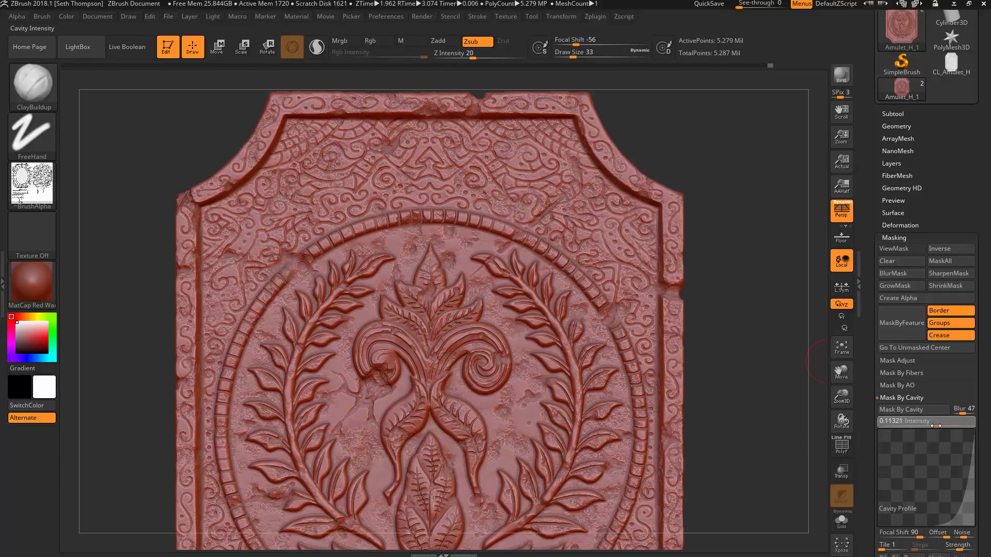
{"action": "left_click_drag", "start_coordinate": [897, 421], "coordinate": [947, 421]}
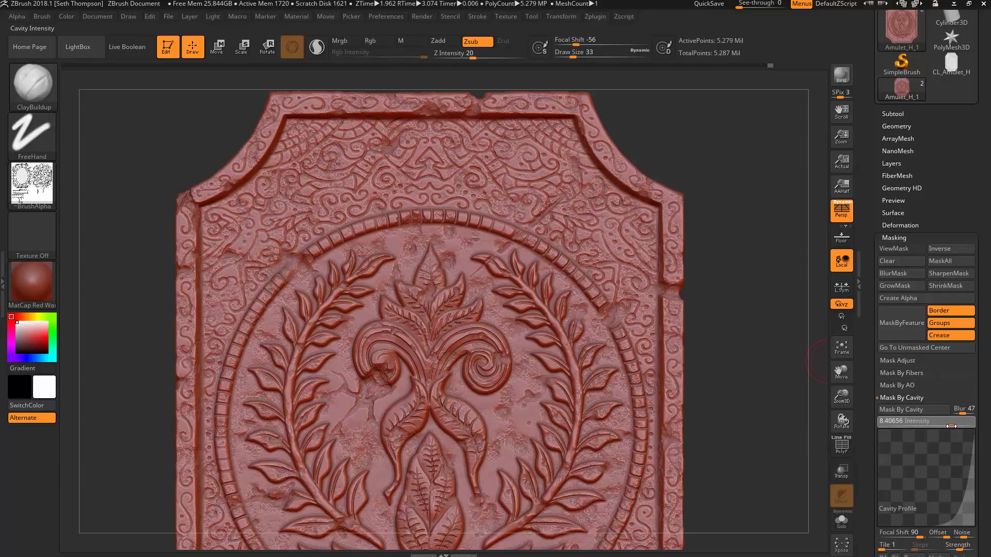
{"action": "left_click_drag", "start_coordinate": [897, 421], "coordinate": [941, 421]}
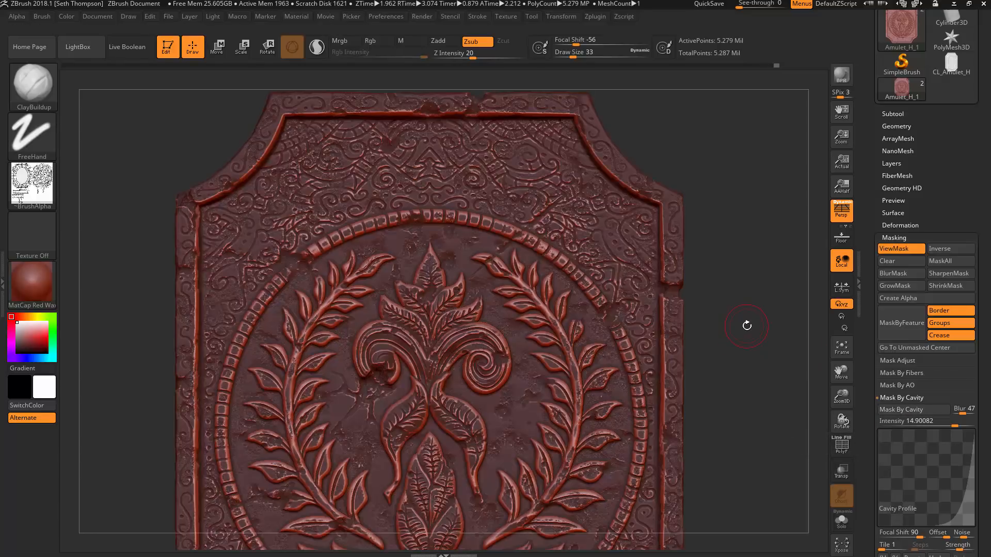
Orbit and zoom the amulet to check the blur-21 cavity mask on its edges, back frame and front leaf
{"action": "left_click_drag", "start_coordinate": [746, 326], "coordinate": [741, 251]}
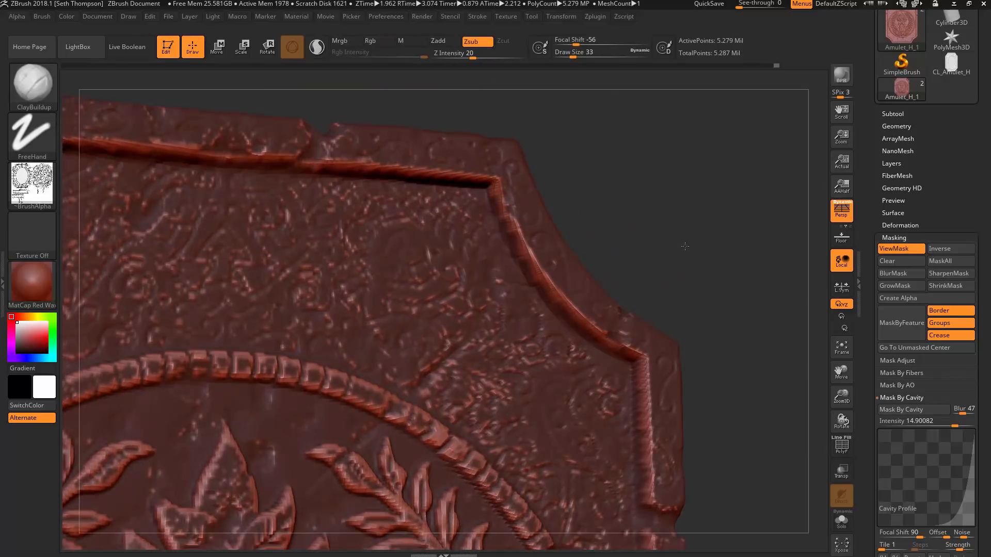
{"action": "left_click_drag", "start_coordinate": [684, 247], "coordinate": [732, 209]}
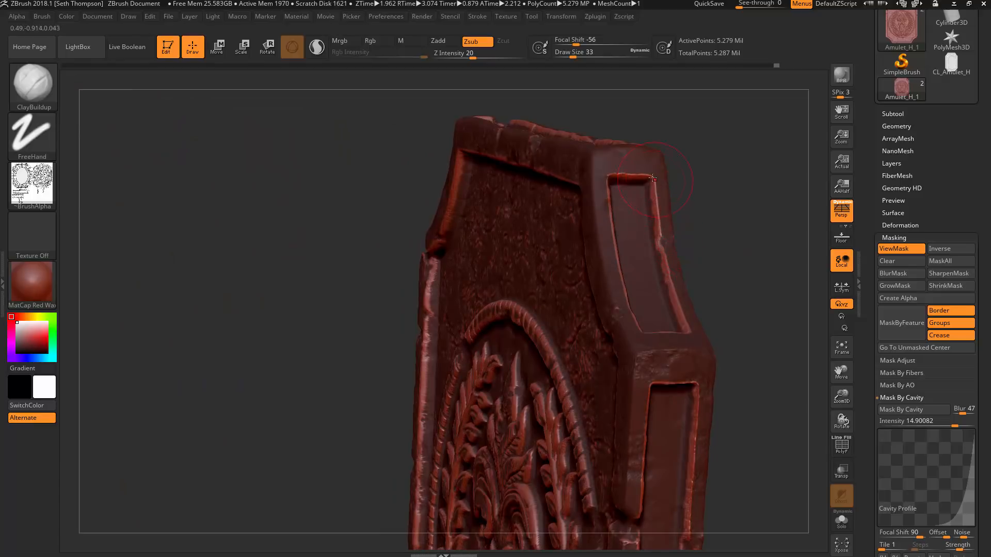
{"action": "left_click_drag", "start_coordinate": [654, 178], "coordinate": [758, 317]}
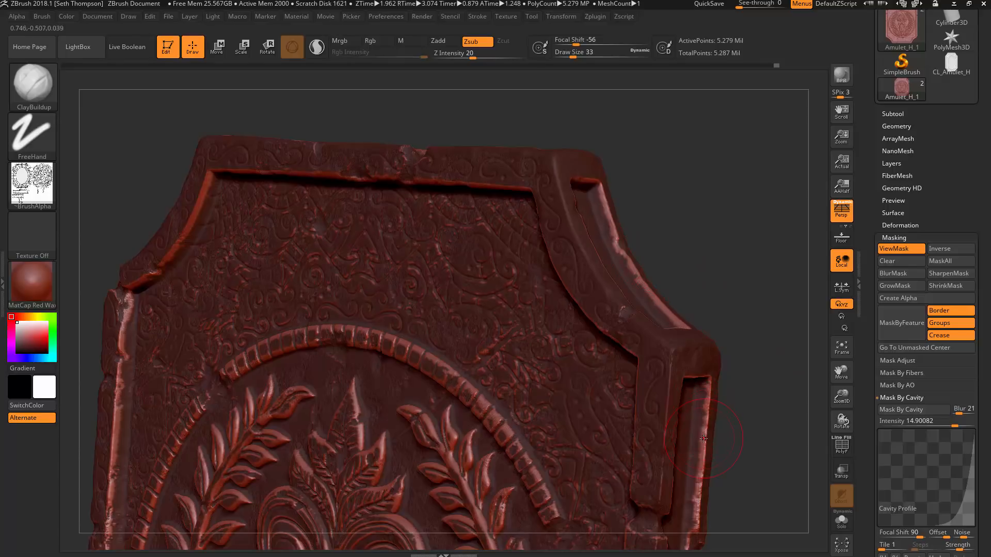
{"action": "left_click_drag", "start_coordinate": [702, 440], "coordinate": [718, 254]}
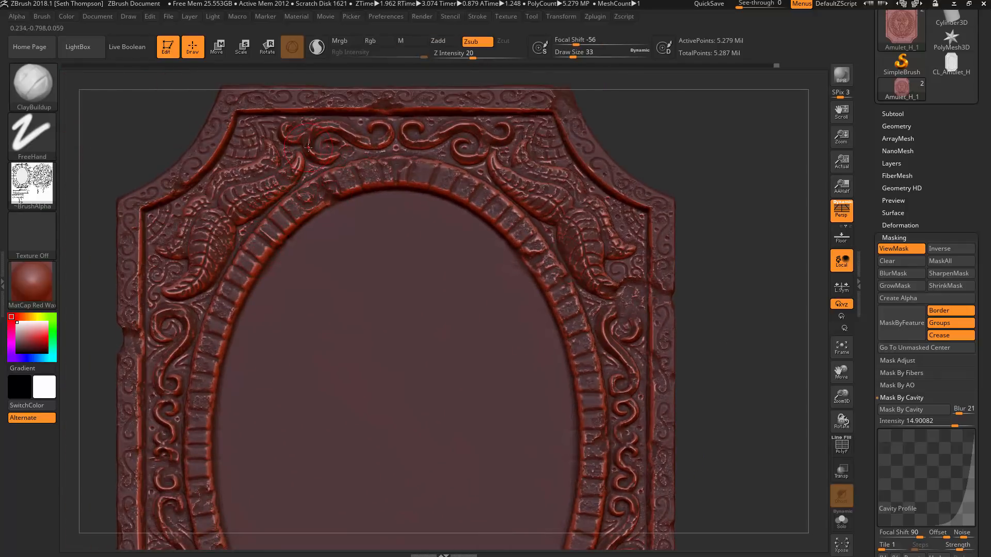
{"action": "left_click_drag", "start_coordinate": [307, 149], "coordinate": [205, 385]}
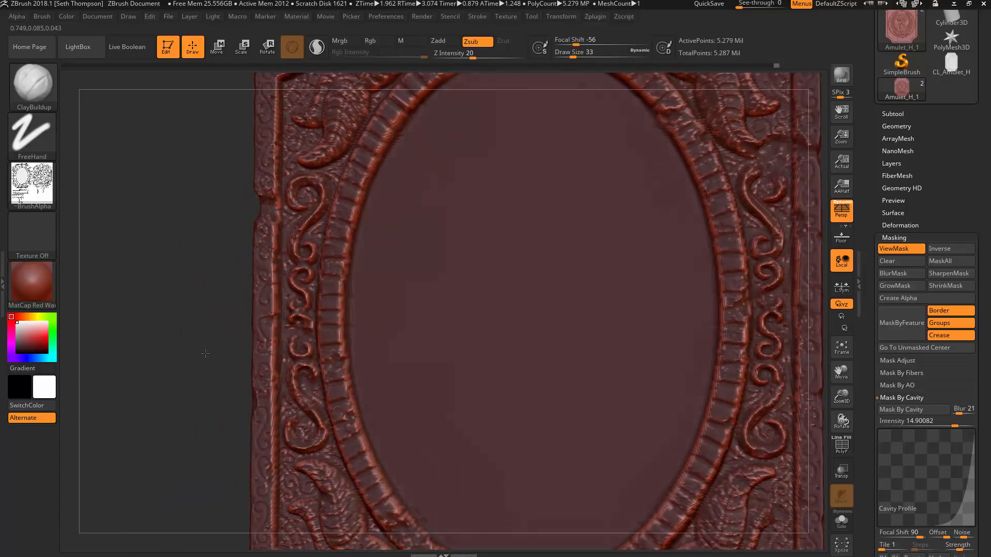
{"action": "left_click_drag", "start_coordinate": [205, 354], "coordinate": [204, 338]}
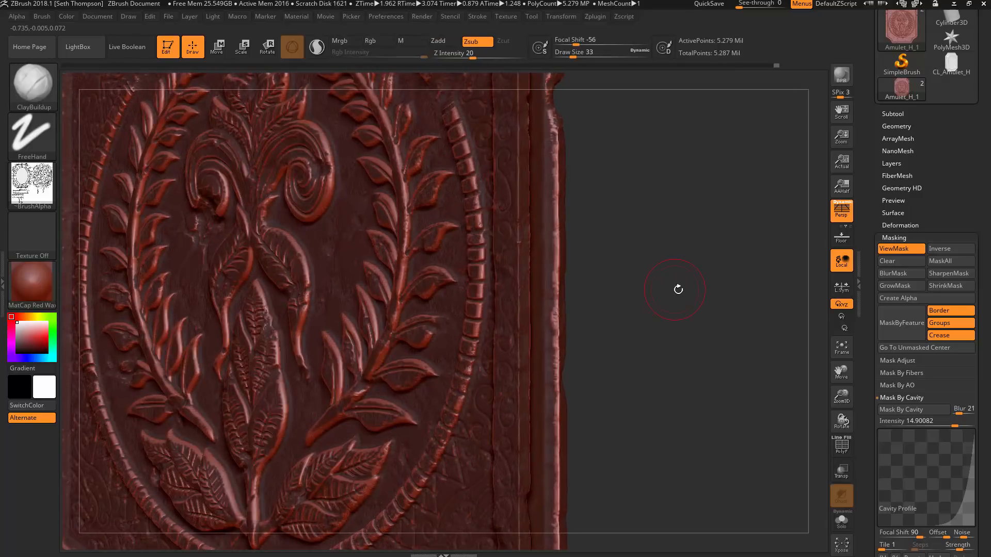
{"action": "mouse_move", "coordinate": [519, 330]}
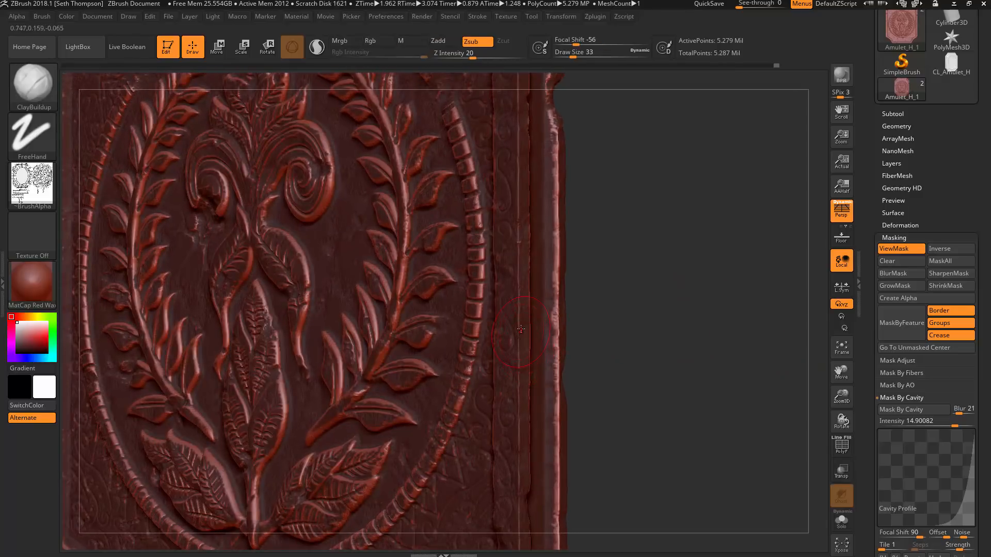
{"action": "mouse_move", "coordinate": [520, 440]}
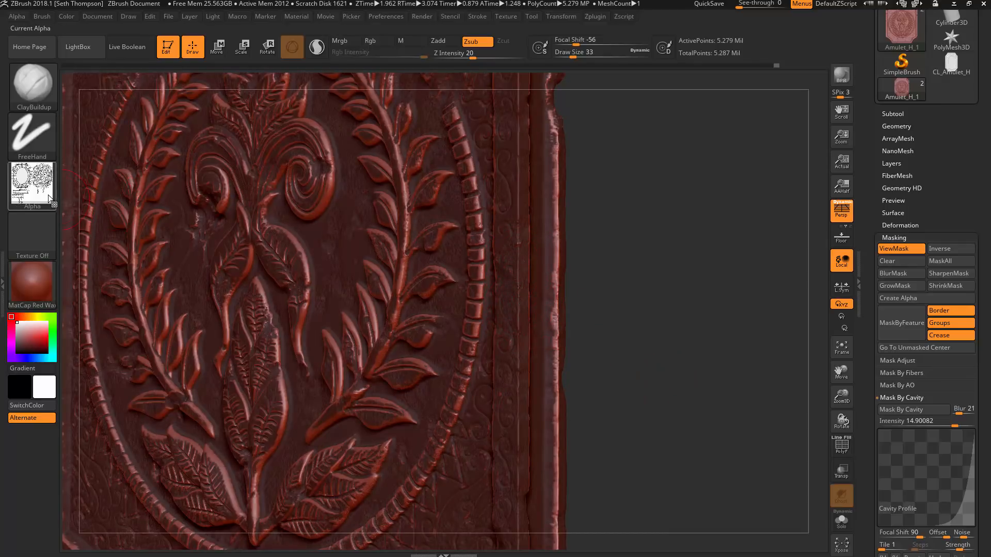
Turn the brush alpha off and orbit to view the amulet's side
{"action": "left_click", "coordinate": [32, 185]}
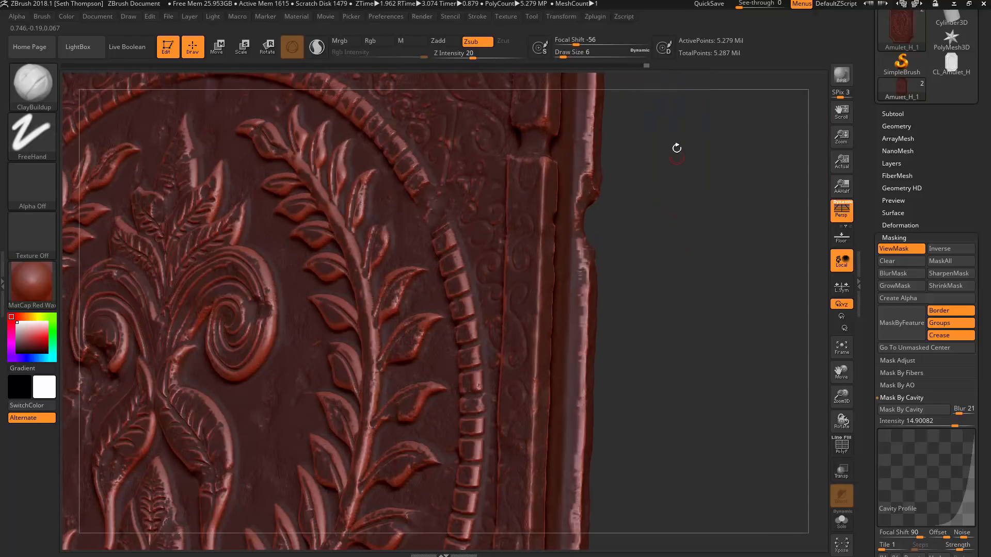
{"action": "left_click_drag", "start_coordinate": [676, 148], "coordinate": [648, 277]}
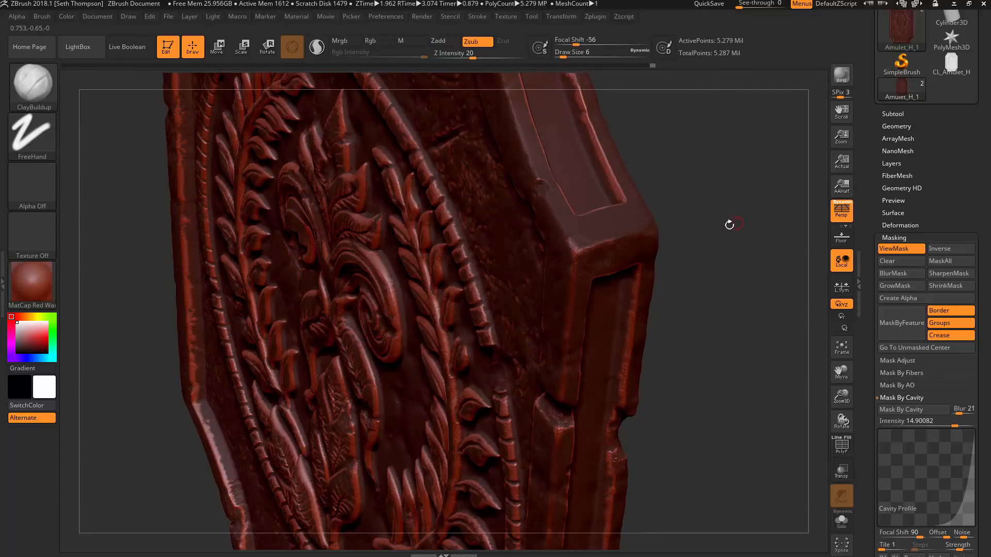
Zoom in on the raised bevel at the amulet's top corner
{"action": "left_click_drag", "start_coordinate": [728, 224], "coordinate": [670, 272]}
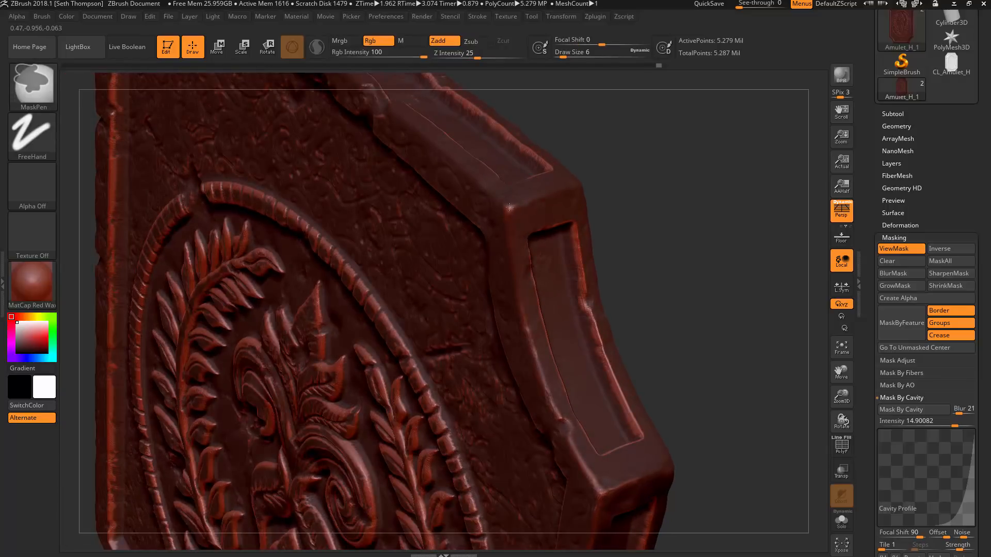
{"action": "mouse_move", "coordinate": [537, 205]}
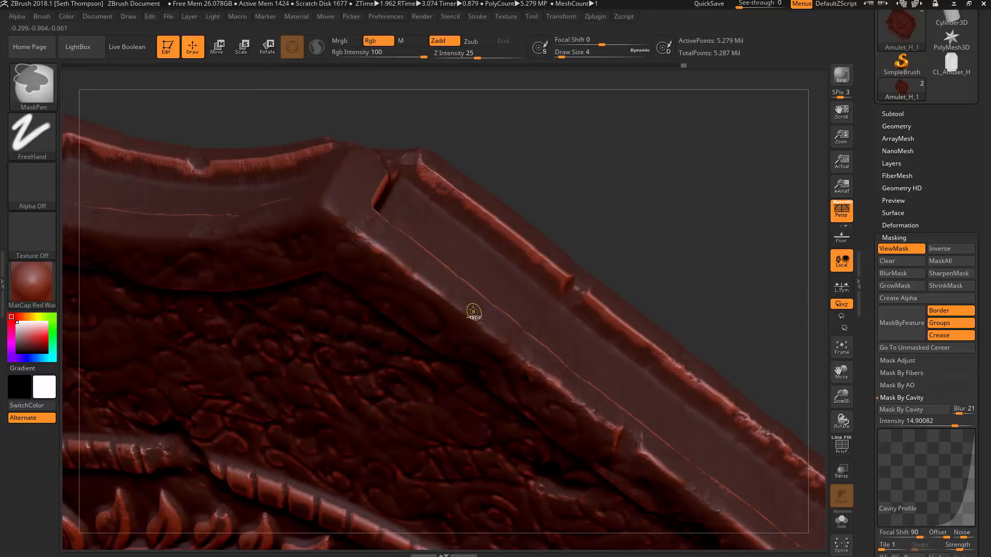
Orbit around the amulet to inspect the cavity mask on its corners, rim, ornamented border and inner trim
{"action": "left_click_drag", "start_coordinate": [474, 312], "coordinate": [515, 401]}
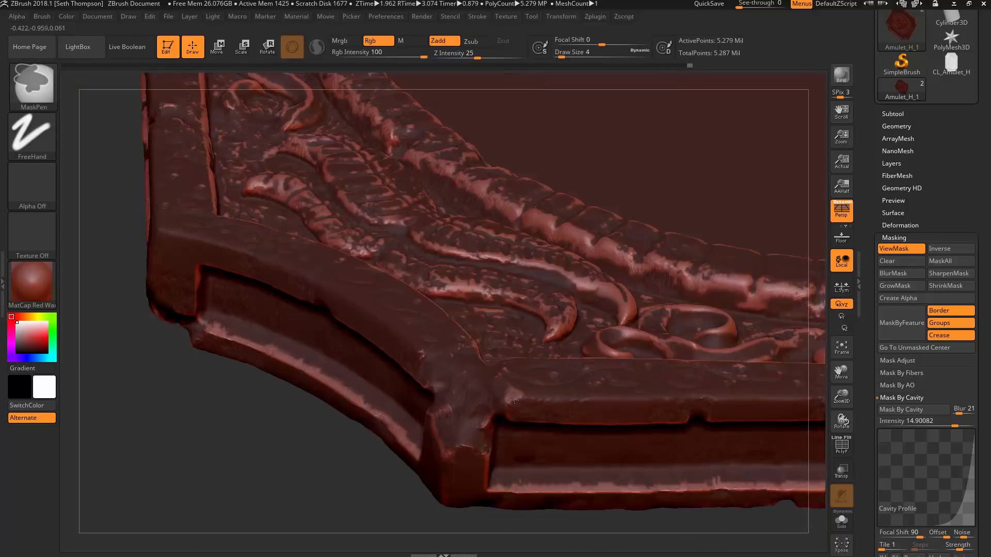
{"action": "left_click_drag", "start_coordinate": [514, 401], "coordinate": [346, 290]}
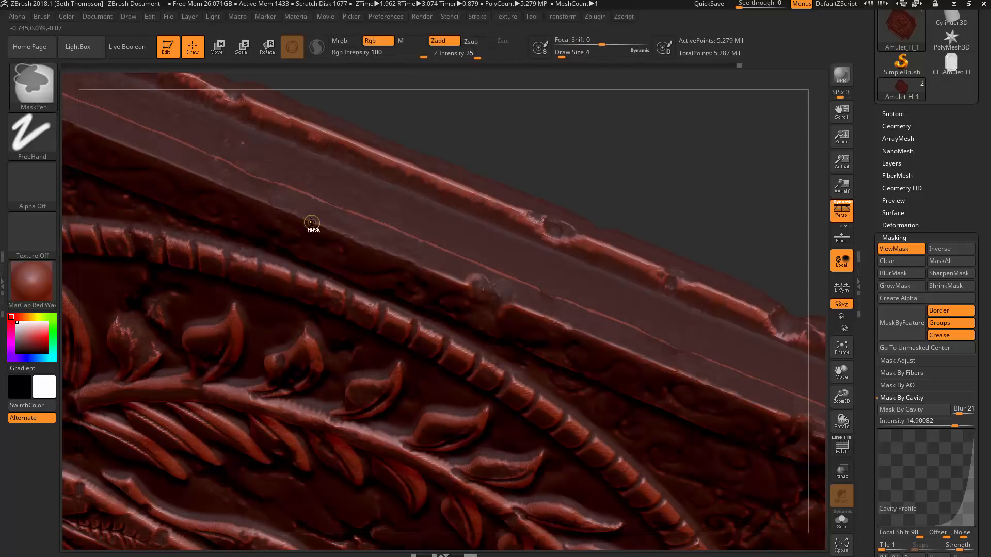
{"action": "left_click_drag", "start_coordinate": [312, 223], "coordinate": [328, 247]}
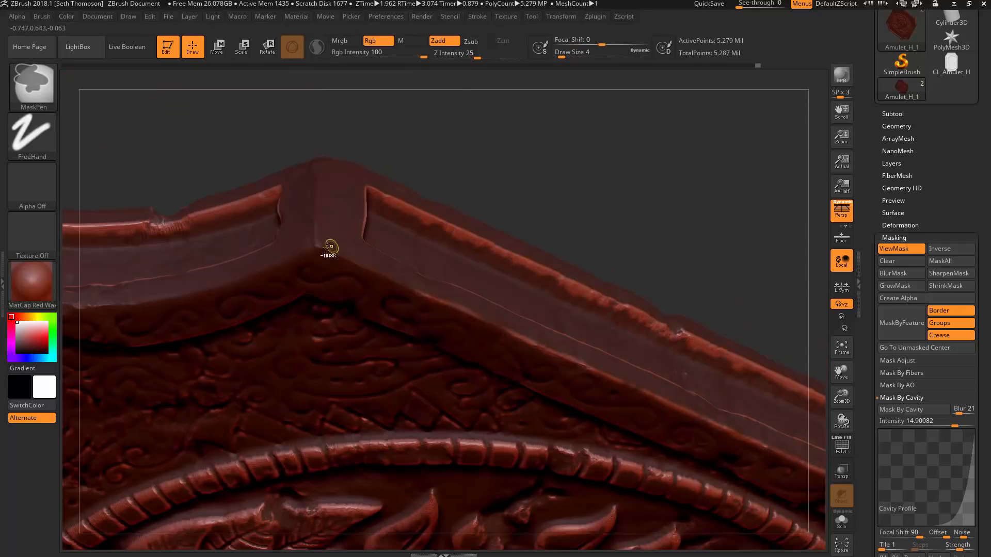
{"action": "left_click_drag", "start_coordinate": [328, 247], "coordinate": [309, 291]}
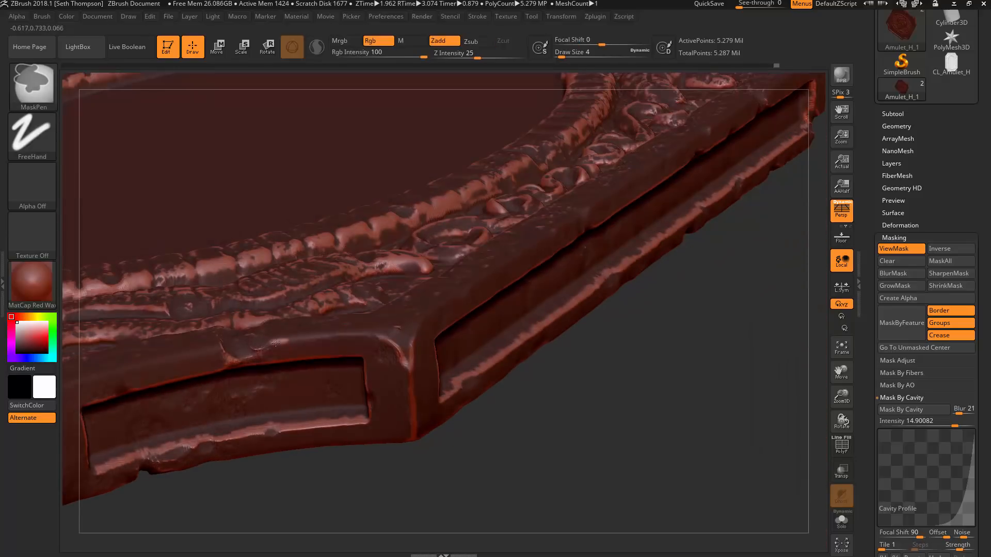
{"action": "left_click_drag", "start_coordinate": [278, 342], "coordinate": [265, 405]}
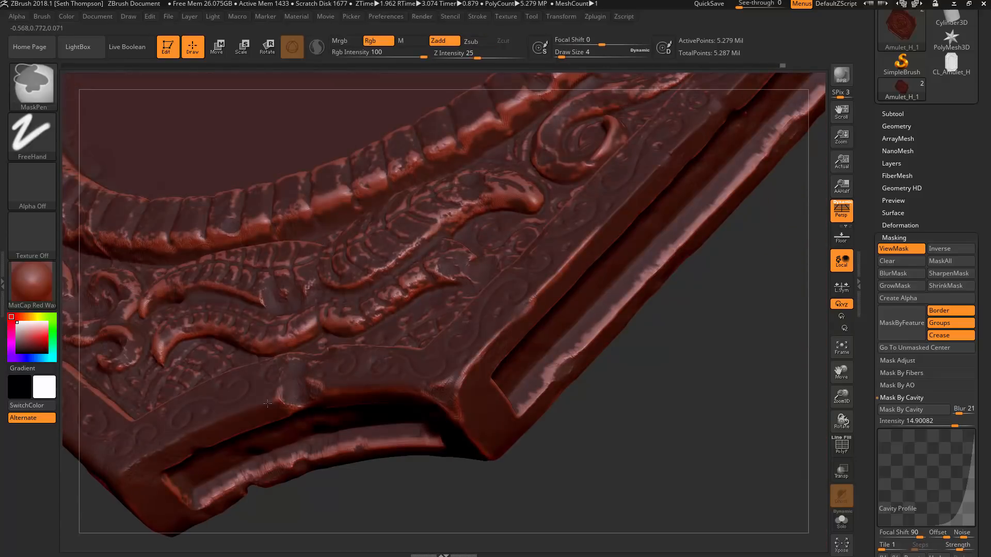
{"action": "left_click_drag", "start_coordinate": [266, 405], "coordinate": [439, 272]}
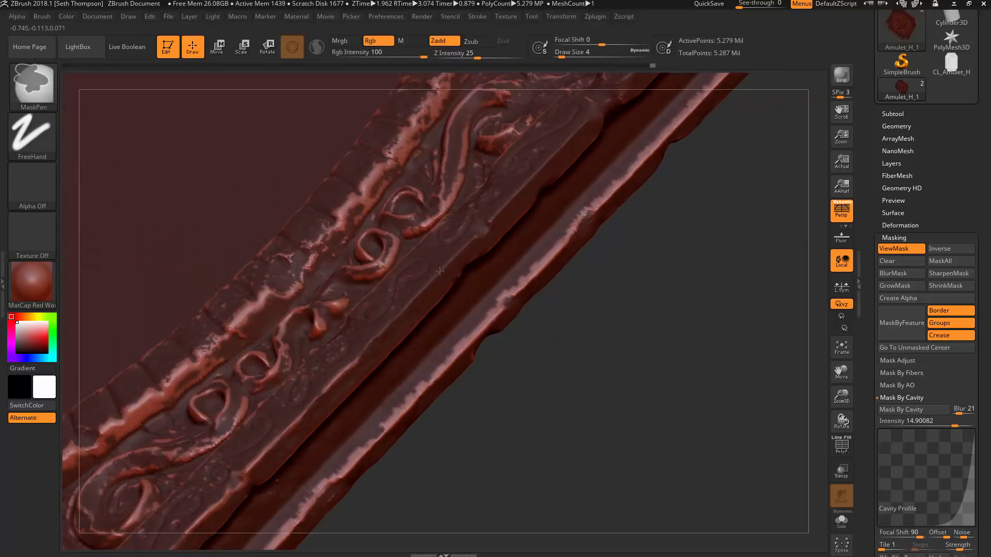
{"action": "left_click_drag", "start_coordinate": [440, 272], "coordinate": [527, 221]}
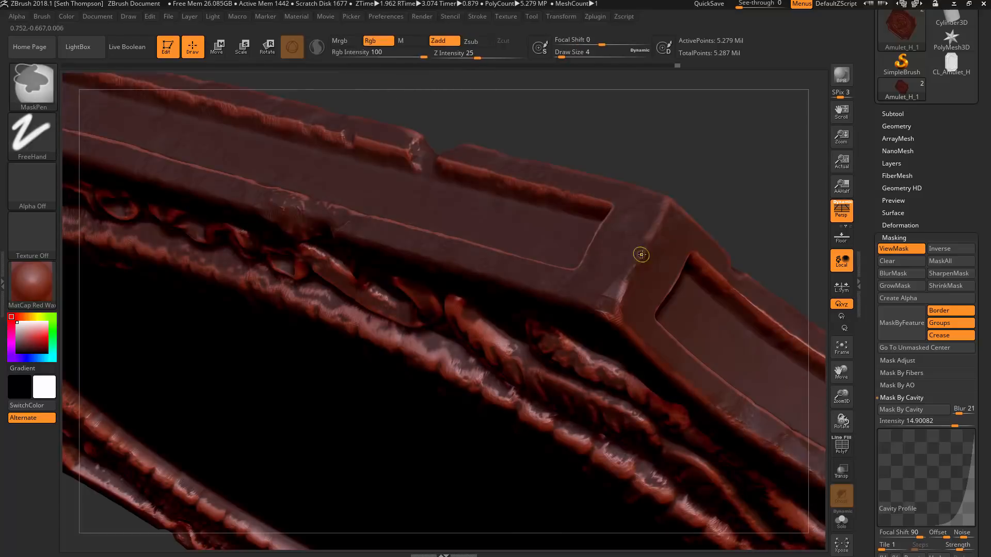
{"action": "left_click_drag", "start_coordinate": [641, 254], "coordinate": [249, 256]}
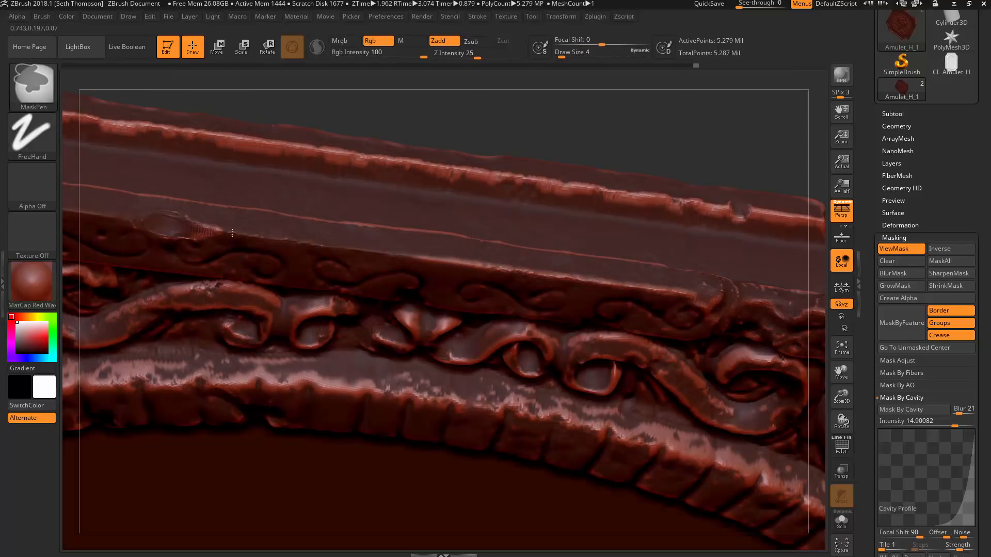
{"action": "left_click_drag", "start_coordinate": [232, 232], "coordinate": [429, 280]}
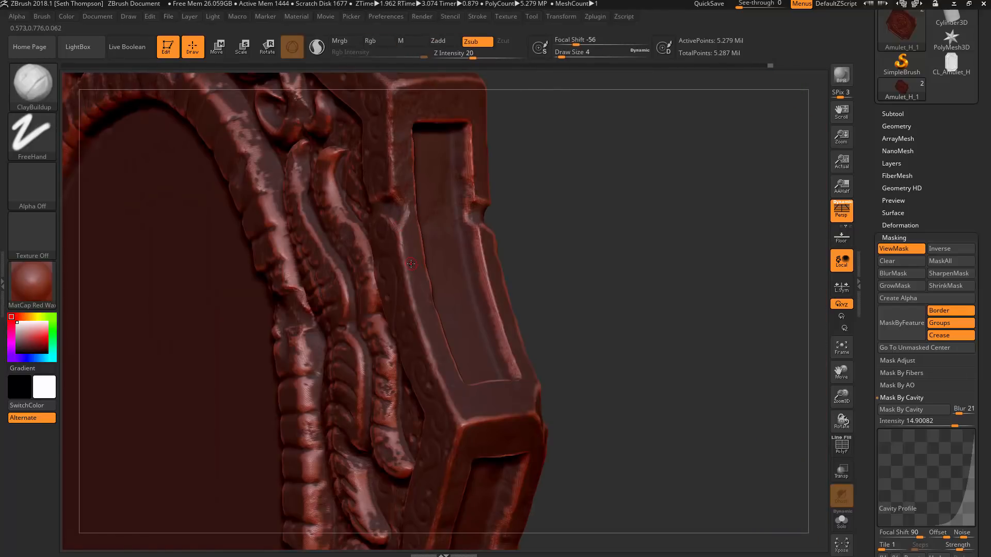
{"action": "left_click_drag", "start_coordinate": [411, 264], "coordinate": [512, 339]}
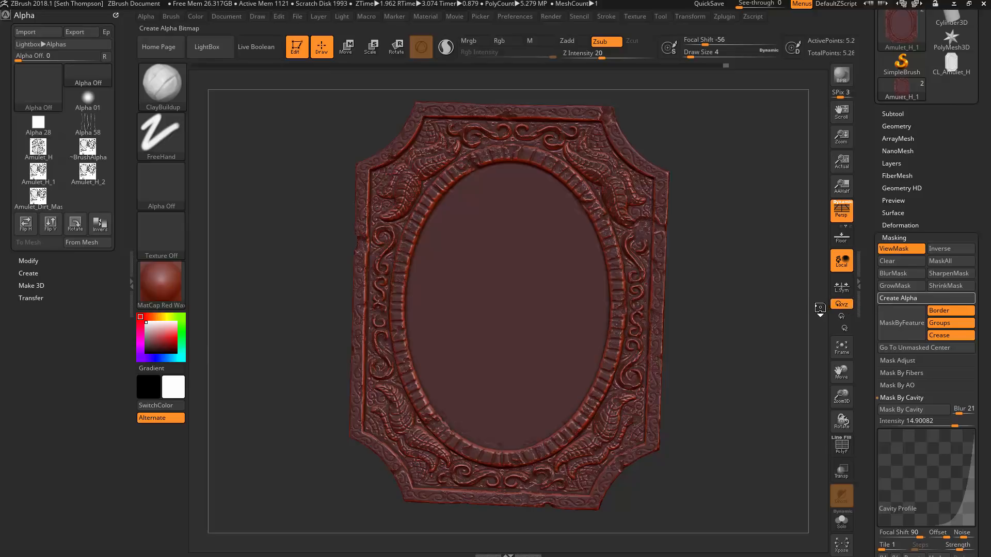
Create a new alpha from the cavity mask and start its export
{"action": "left_click", "coordinate": [87, 195]}
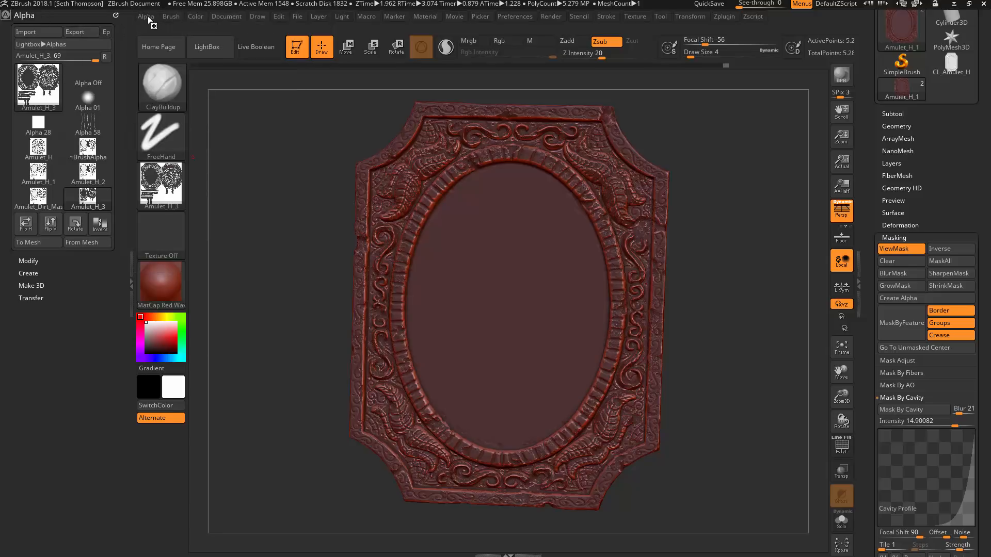
{"action": "left_click", "coordinate": [74, 31]}
{"action": "type", "text": "Amulet_Dirt_Mask"}
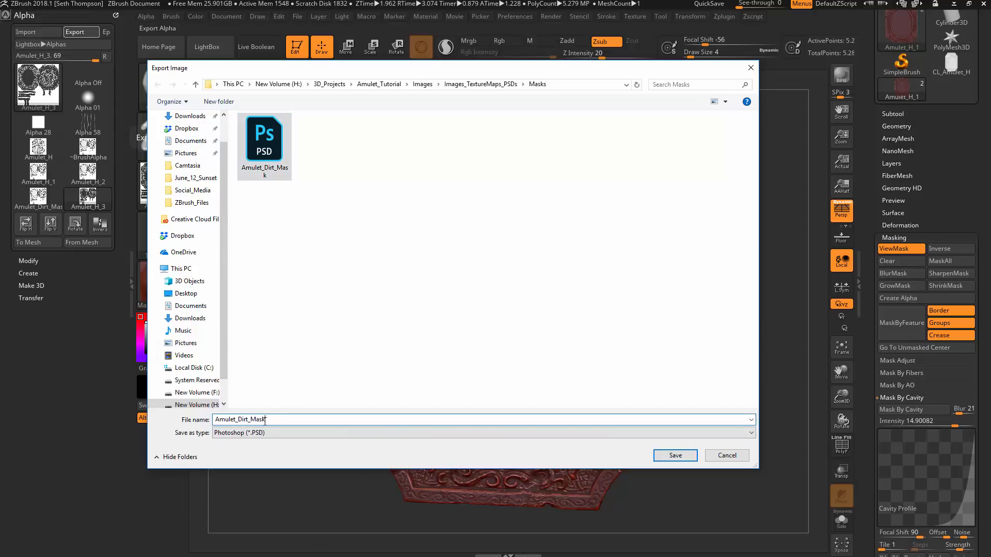
Save the alpha as Amulet_Dirt_Highlight_FromZBrush PSD in the Masks folder
{"action": "double_click", "coordinate": [256, 419]}
{"action": "type", "text": "Highlig"}
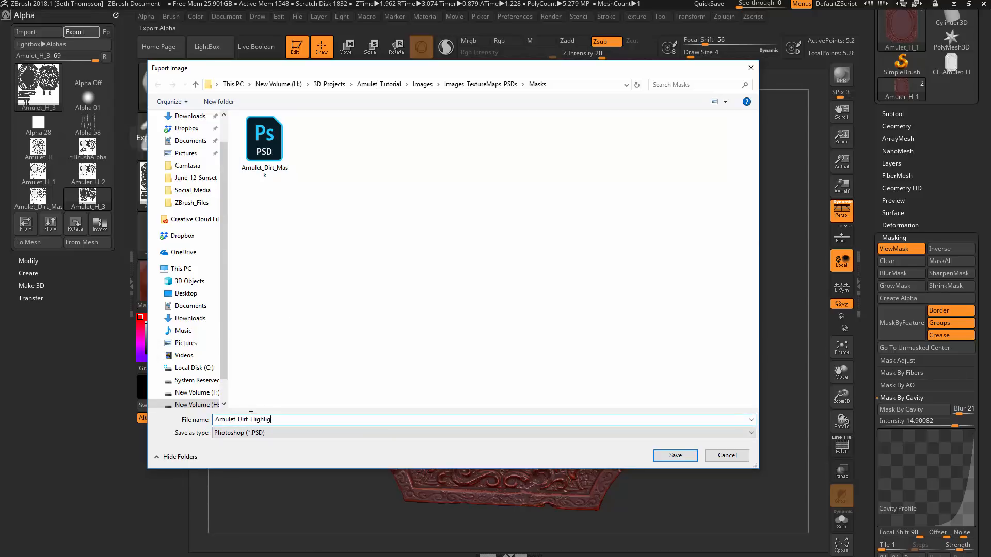
{"action": "type", "text": "ht"}
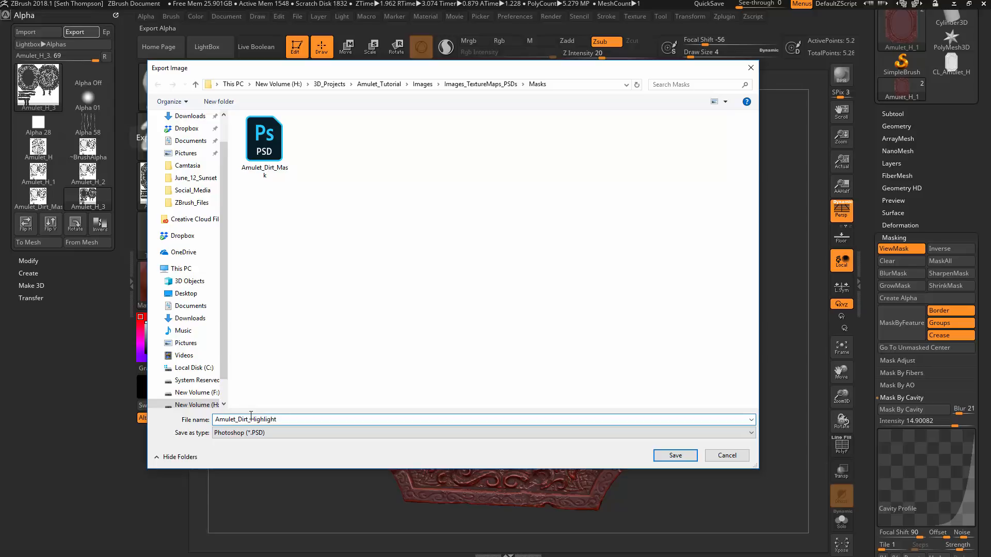
{"action": "type", "text": "_FromZB"}
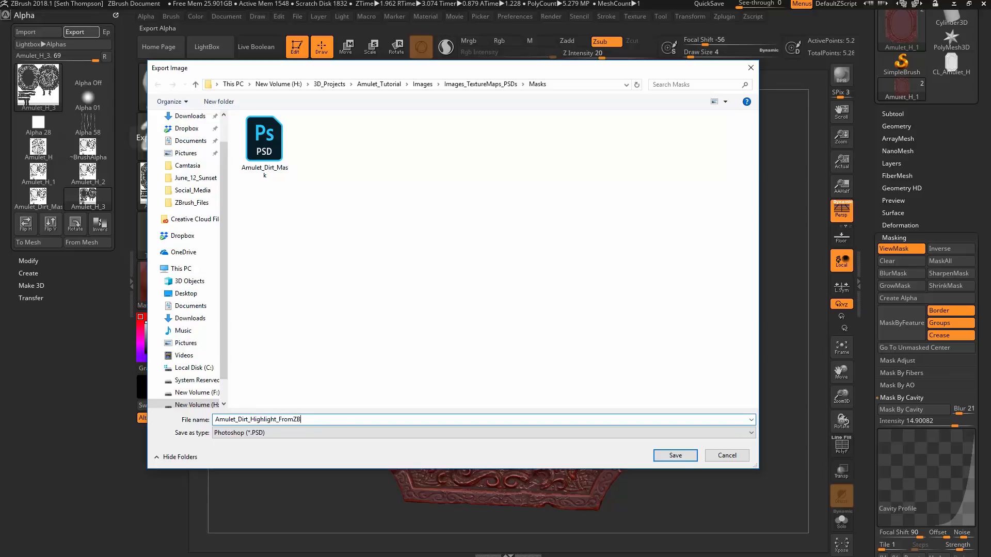
{"action": "type", "text": "rush"}
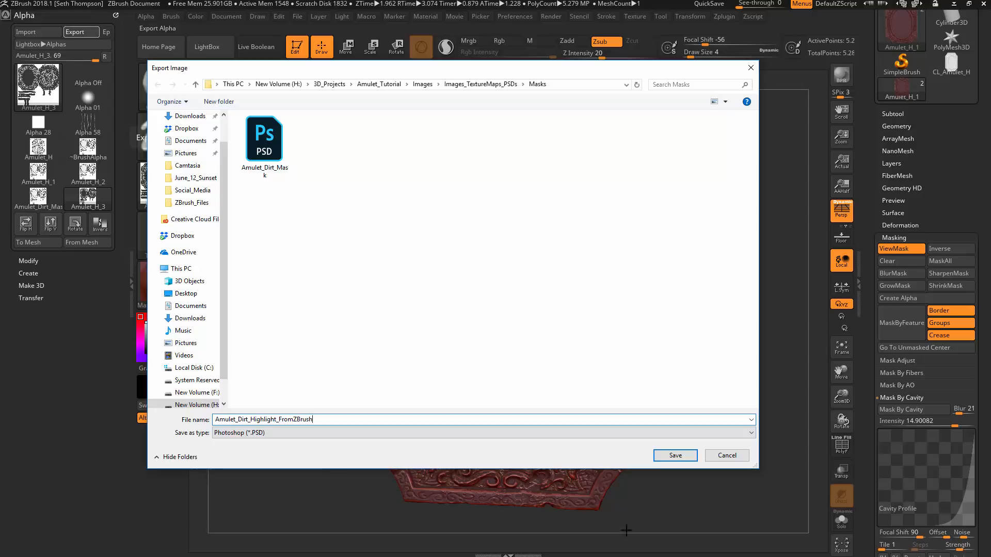
{"action": "left_click", "coordinate": [675, 455]}
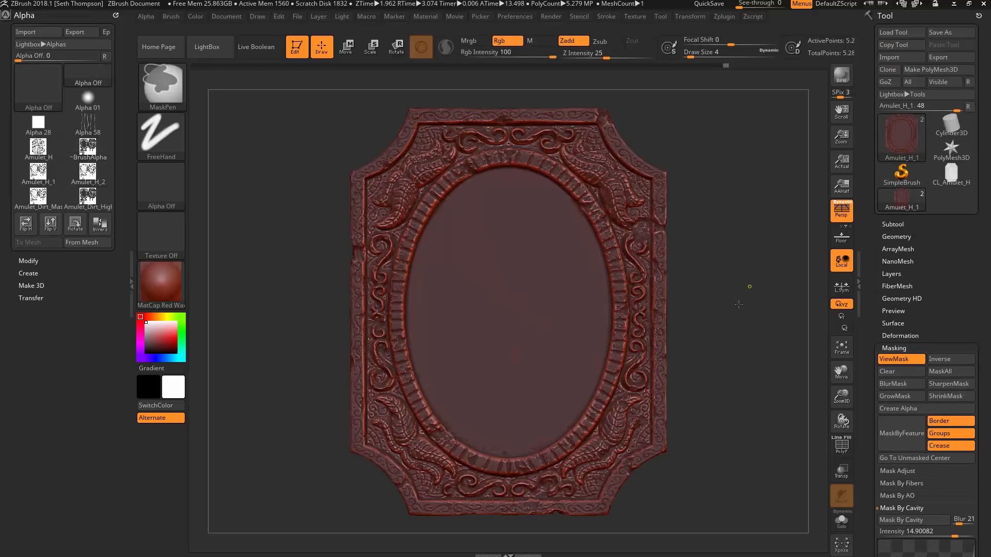
Save the amulet as a new Amulet ZTool version in Amulet_Tutorial > ZBrush_Files
{"action": "left_click", "coordinate": [949, 32]}
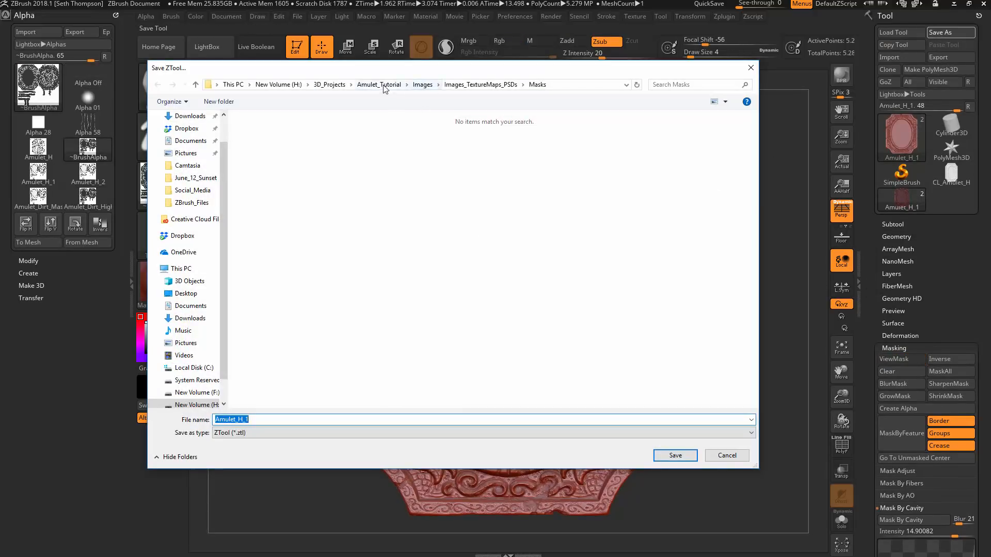
{"action": "left_click", "coordinate": [192, 203]}
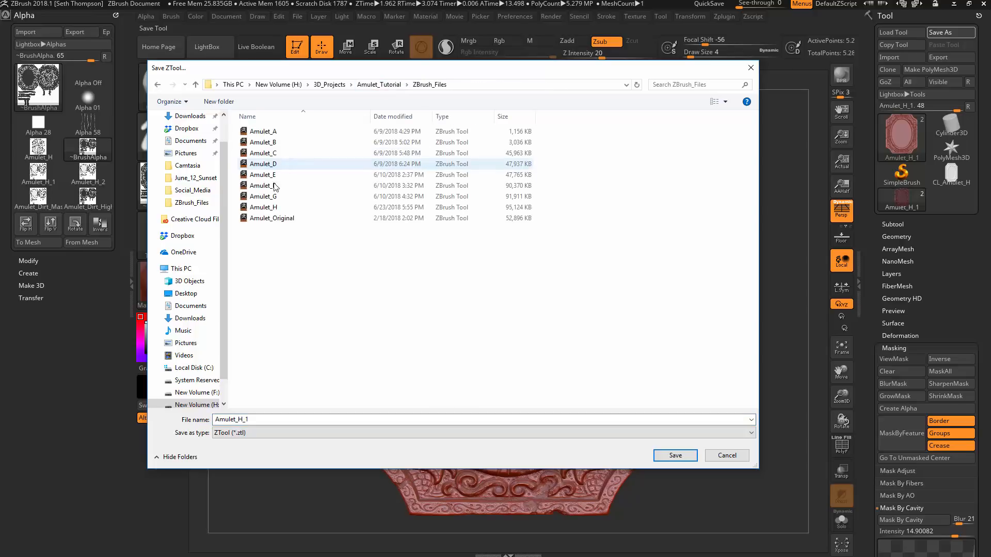
{"action": "left_click", "coordinate": [264, 206]}
{"action": "type", "text": "I"}
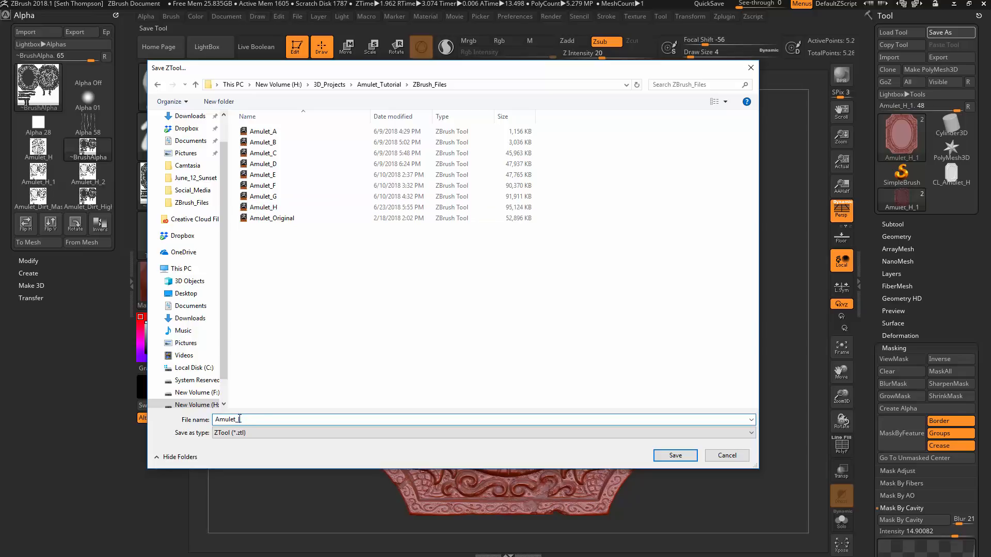
{"action": "left_click", "coordinate": [675, 455]}
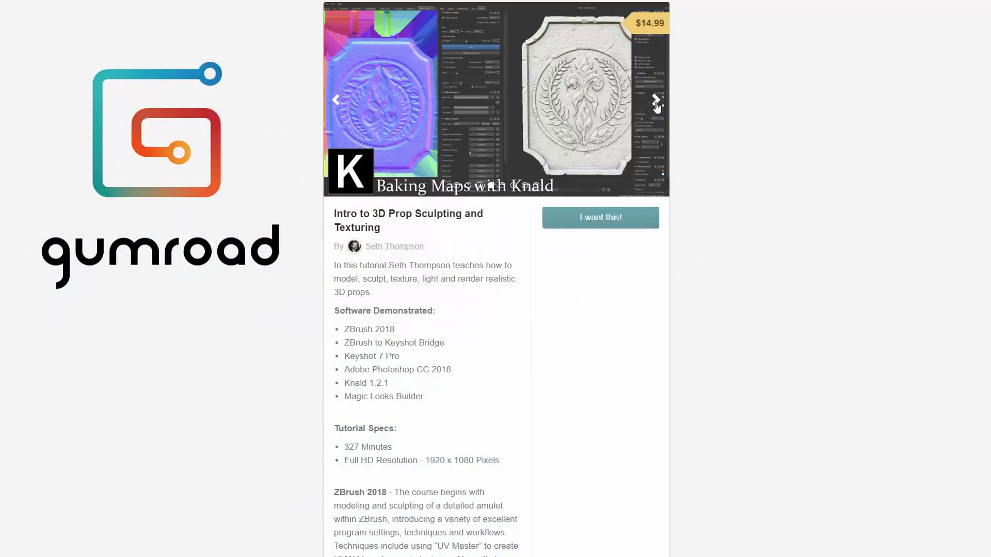
Advance the Gumroad product carousel to the next tutorial preview image
{"action": "left_click", "coordinate": [657, 99]}
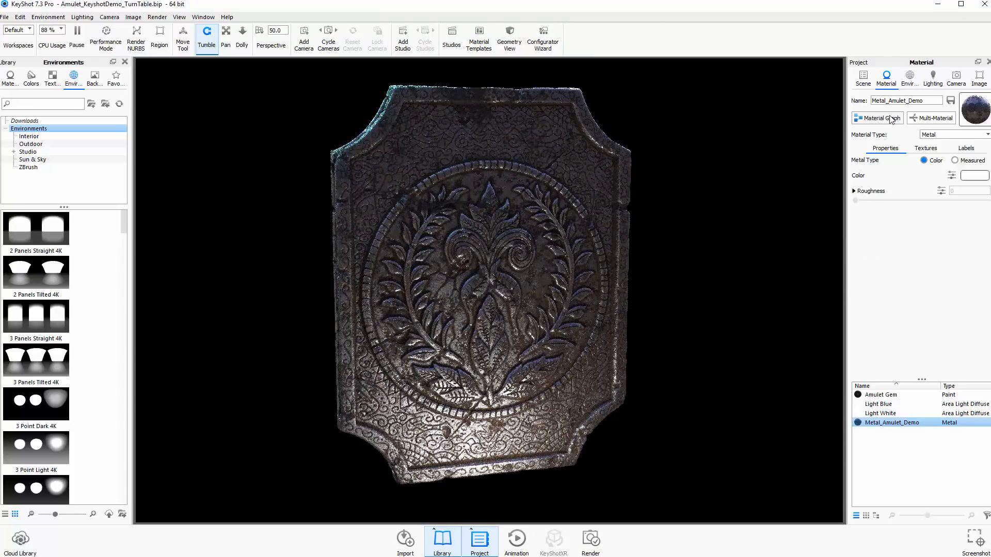
Select the Metal_Amulet_Demo material in the KeyShot turntable demo scene
{"action": "left_click", "coordinate": [877, 118]}
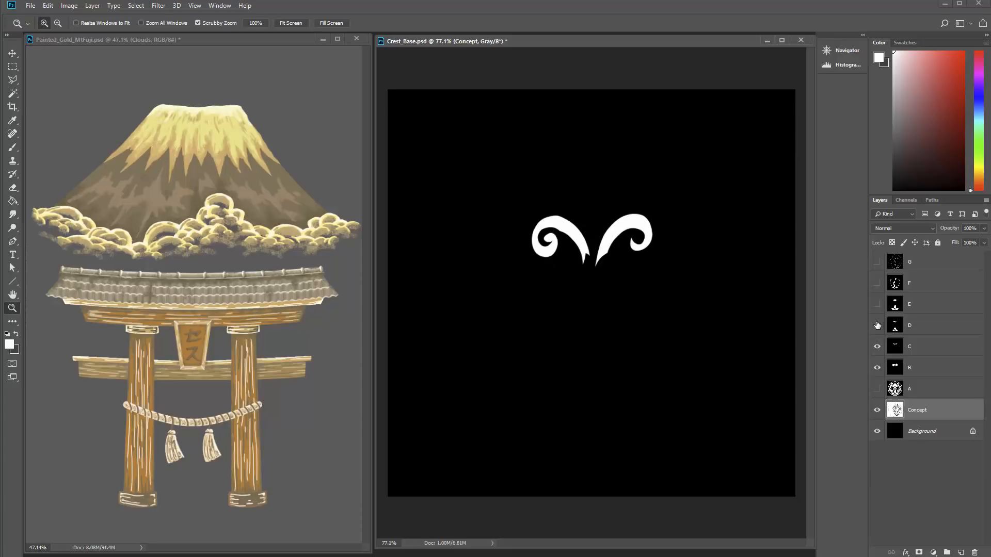
Toggle the D layer's visibility in Crest_Base.psd, then play the Amulet_3 lesson video
{"action": "left_click", "coordinate": [878, 262]}
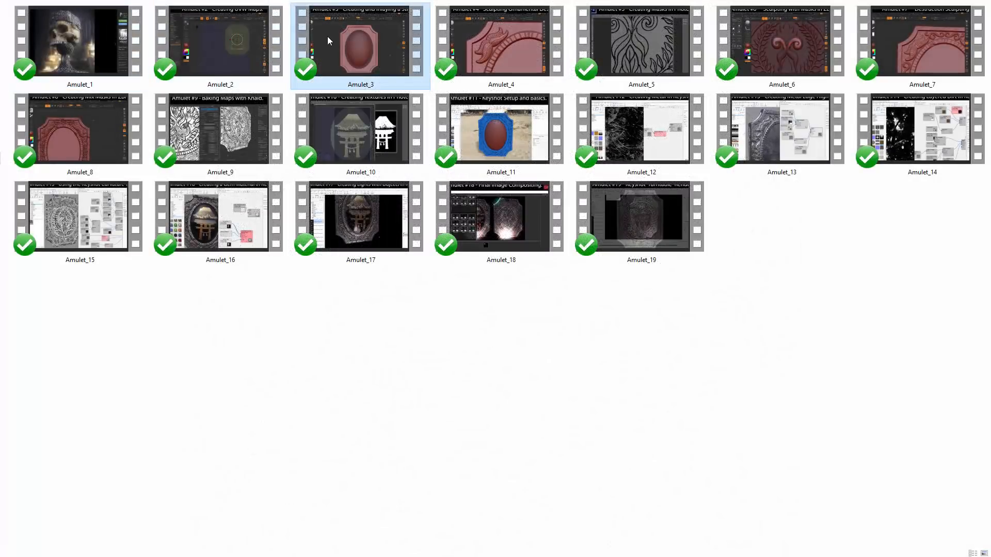
{"action": "double_click", "coordinate": [359, 40]}
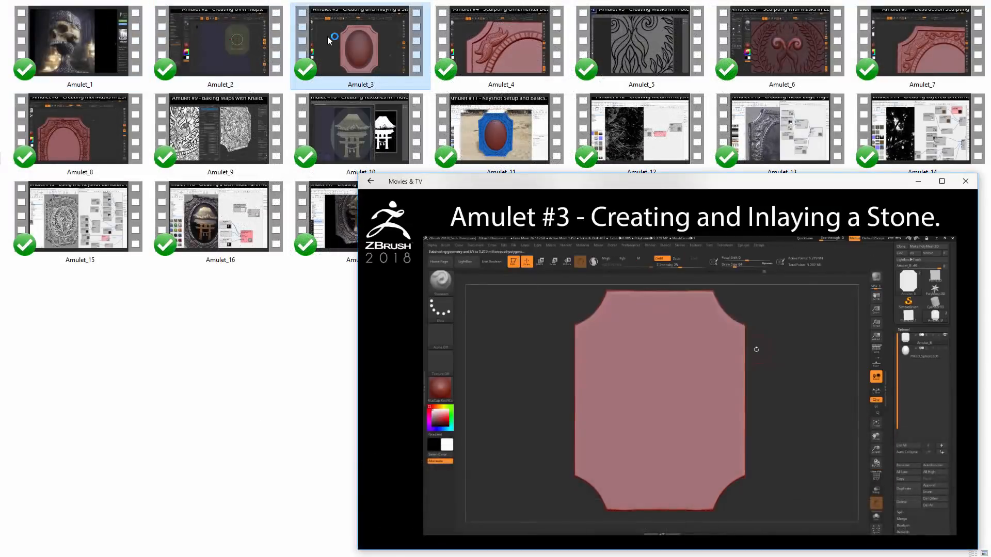